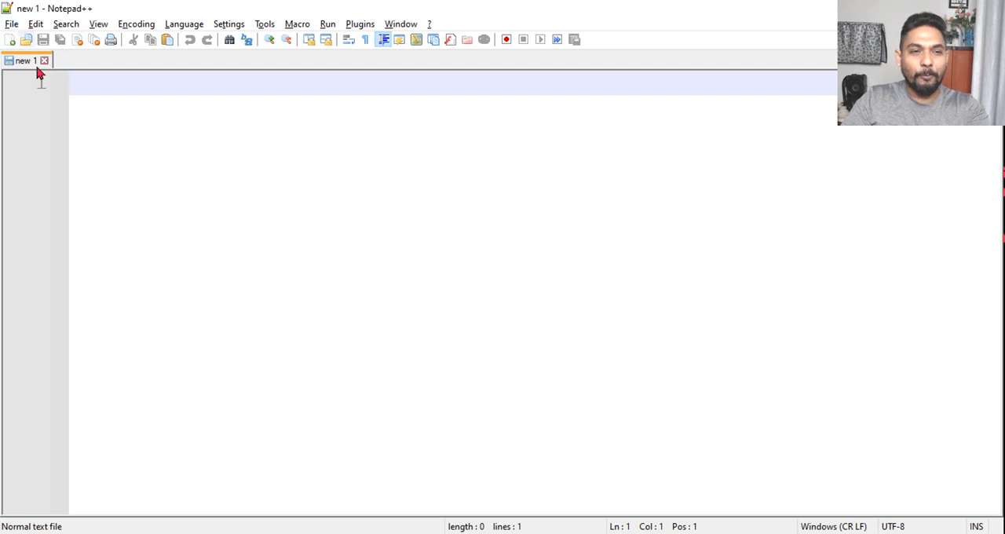
# Step: Create a second blank document, new 2, and begin saving it into Batch Script
pyautogui.click(11, 24)
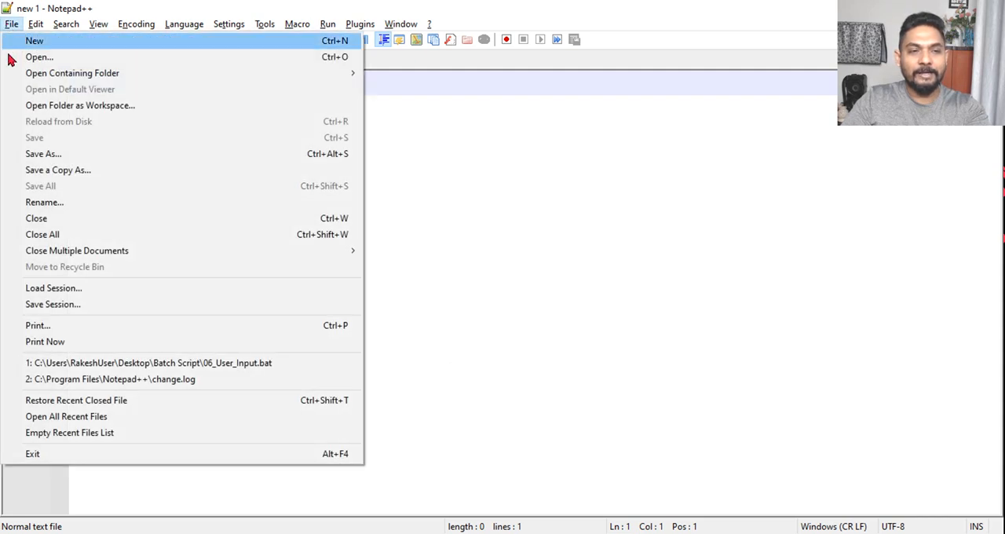
pyautogui.click(33, 40)
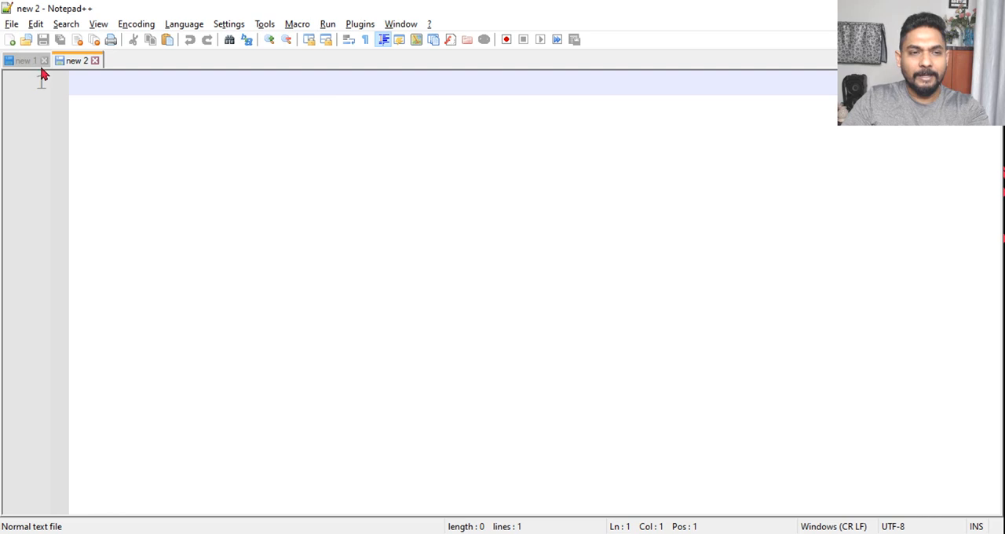
pyautogui.click(11, 24)
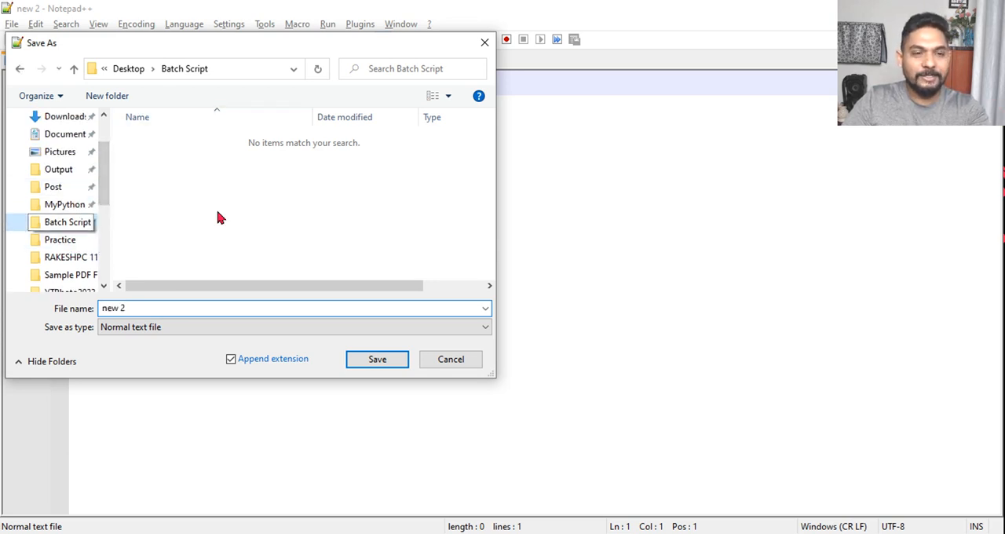
# Step: Name the blank document 06_User_Input_Greet and save it as a text file
pyautogui.click(193, 307)
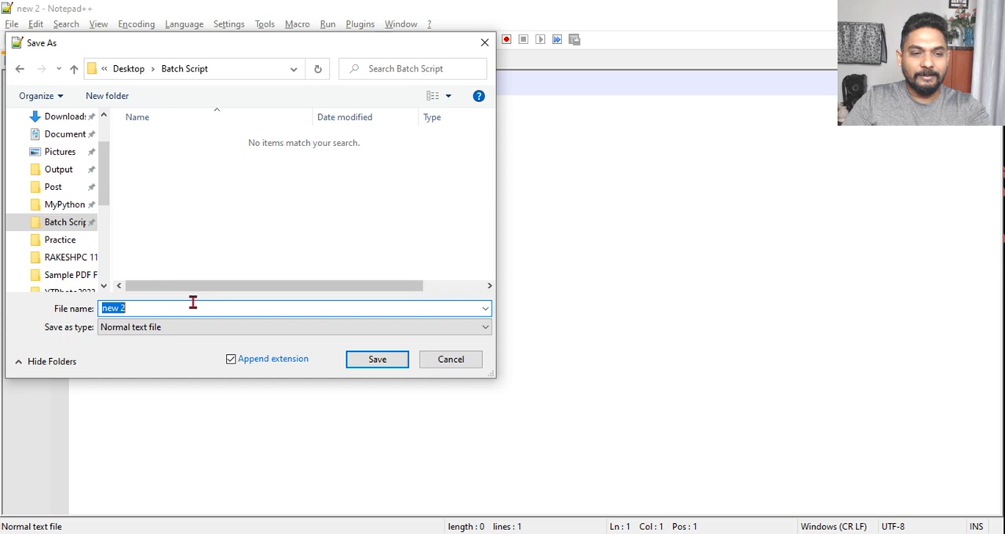
pyautogui.write('06_Greet')
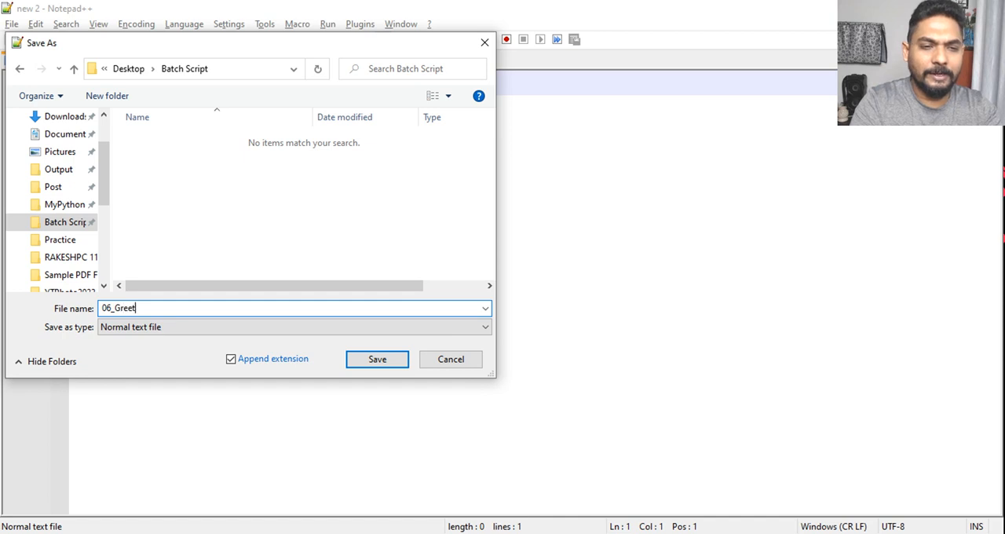
pyautogui.write('_')
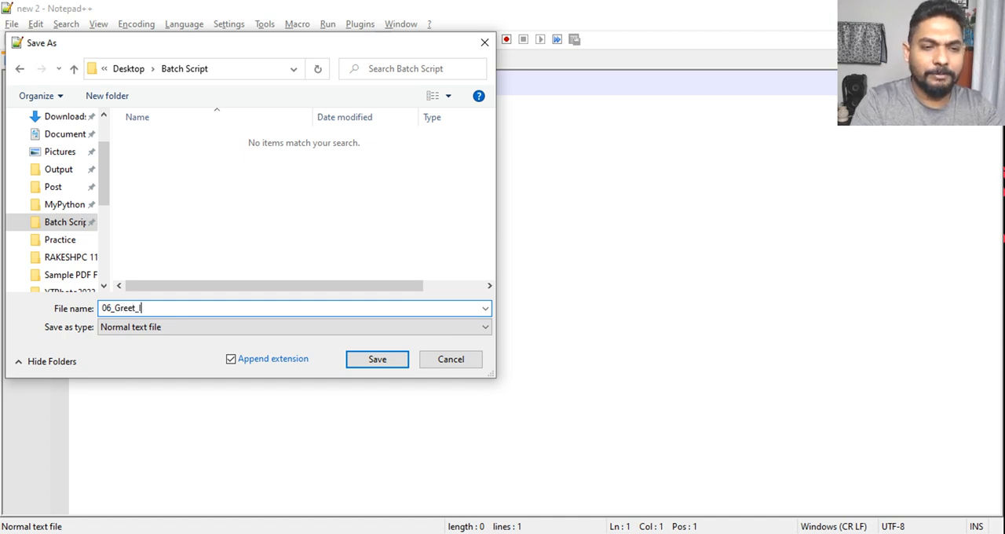
pyautogui.press('Backspace')
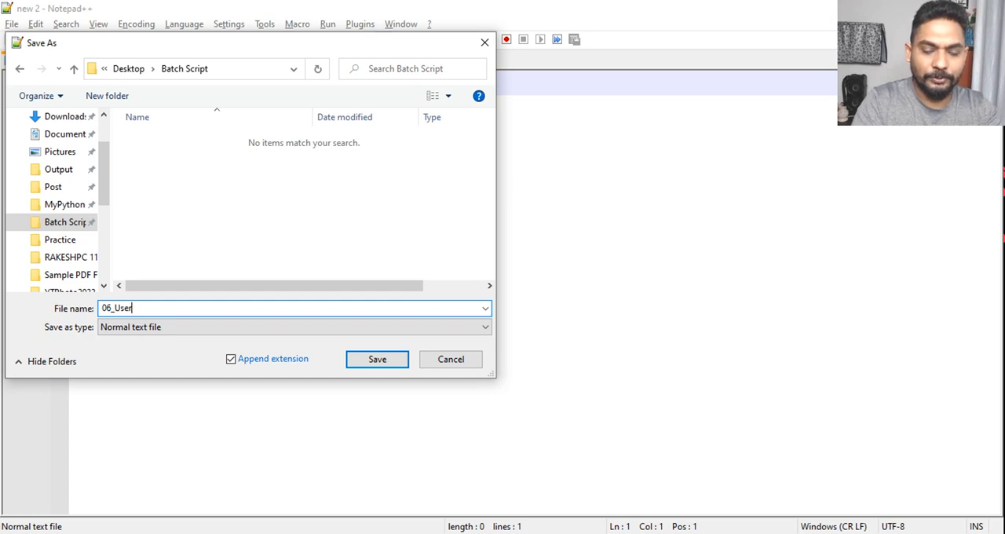
pyautogui.write('_Input')
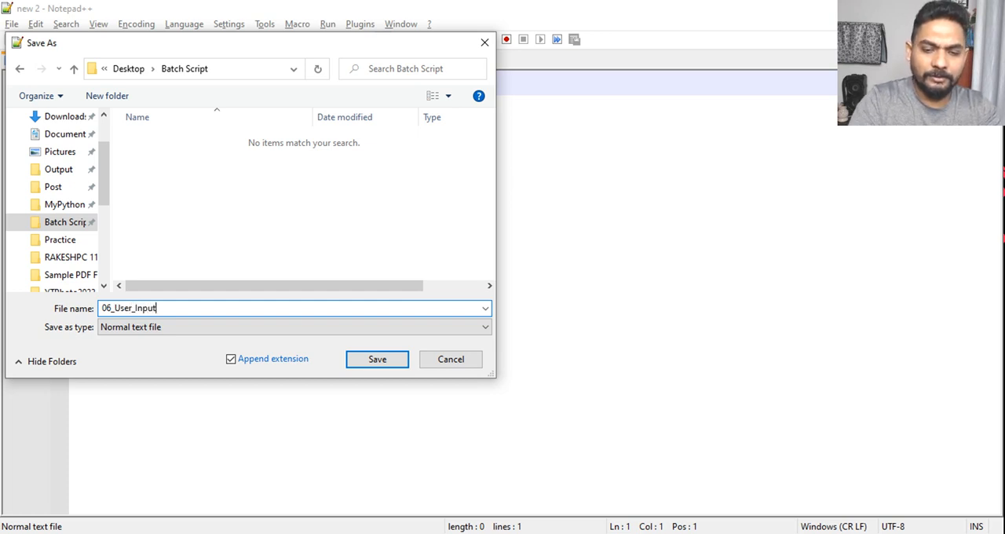
pyautogui.write('_Greet')
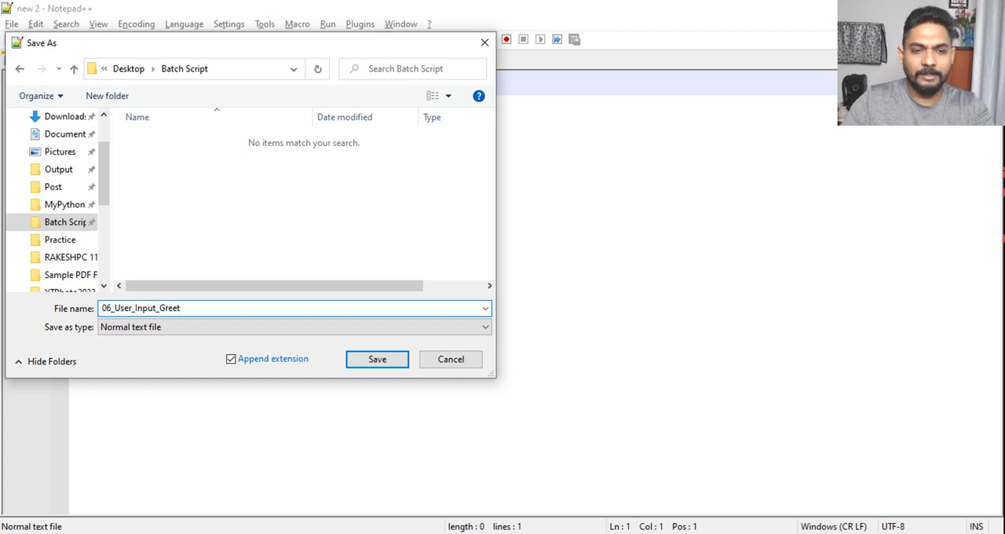
pyautogui.click(377, 359)
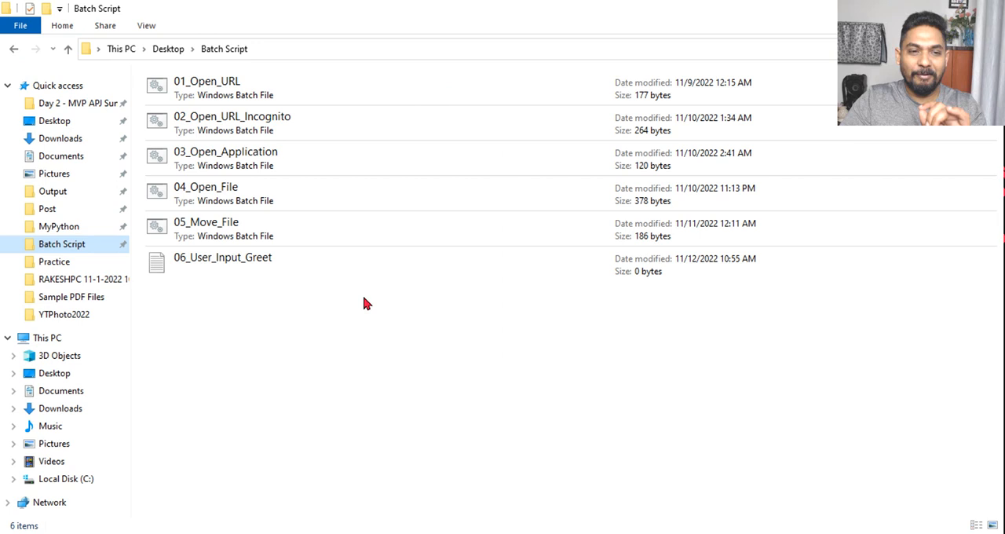
# Step: Remove the empty 06_User_Input_Greet text file and close it in Notepad++
pyautogui.rightClick(363, 304)
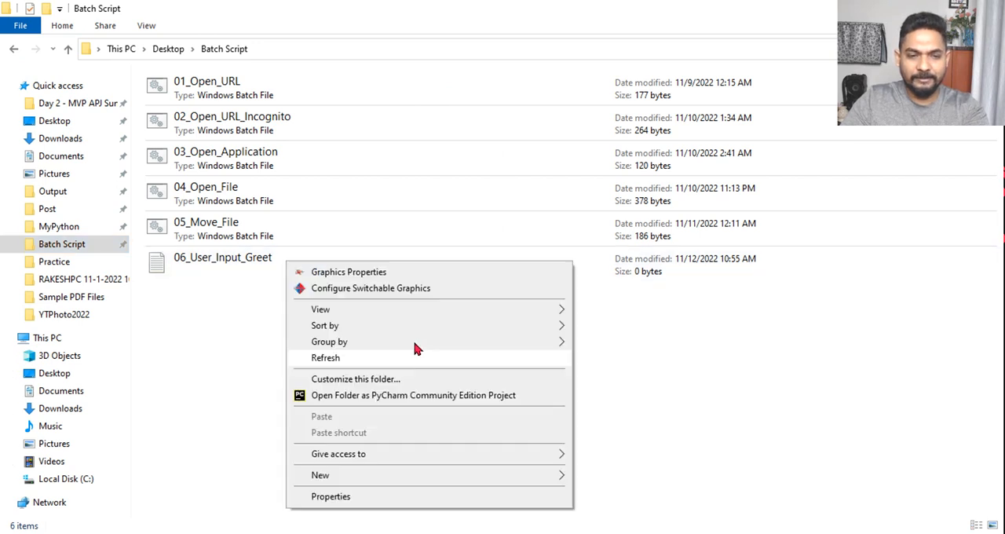
pyautogui.click(222, 263)
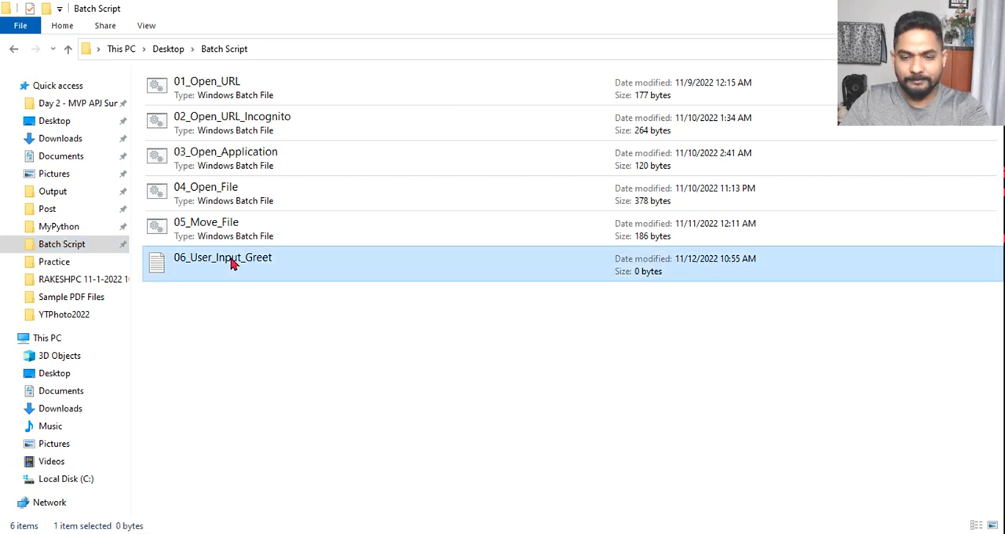
pyautogui.doubleClick(222, 258)
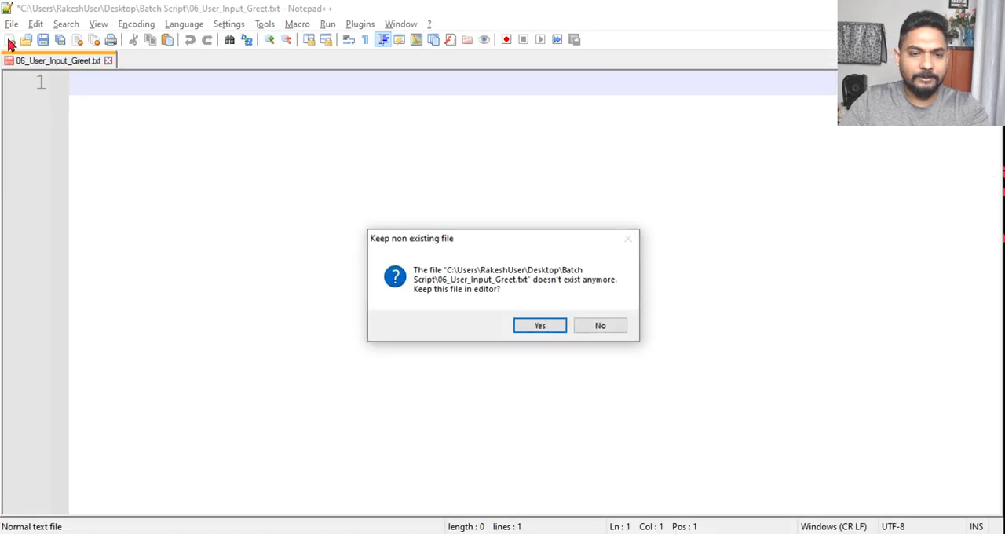
pyautogui.click(600, 325)
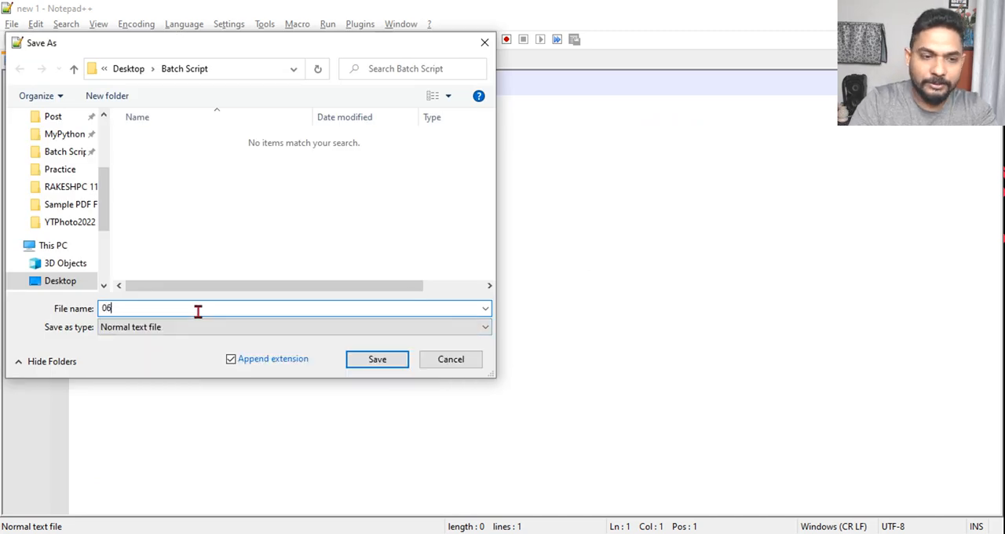
# Step: Save the blank document under the name 06_User_Input_Greet.bat
pyautogui.write('_User')
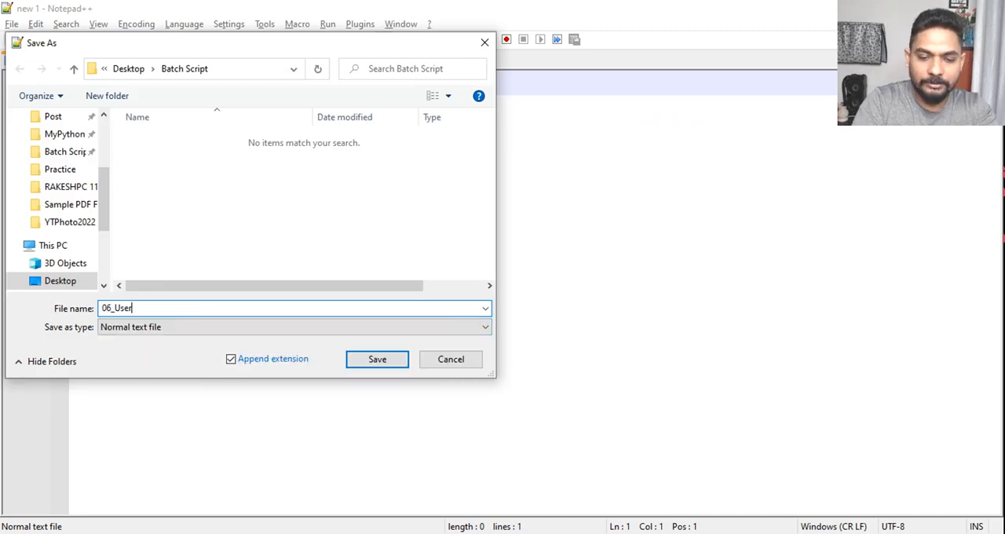
pyautogui.write('_Input')
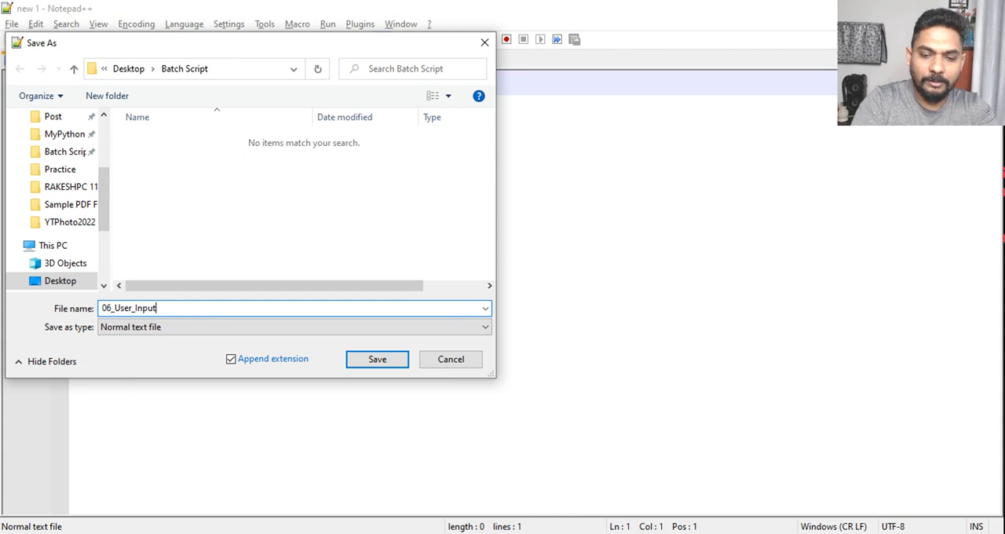
pyautogui.write('_r')
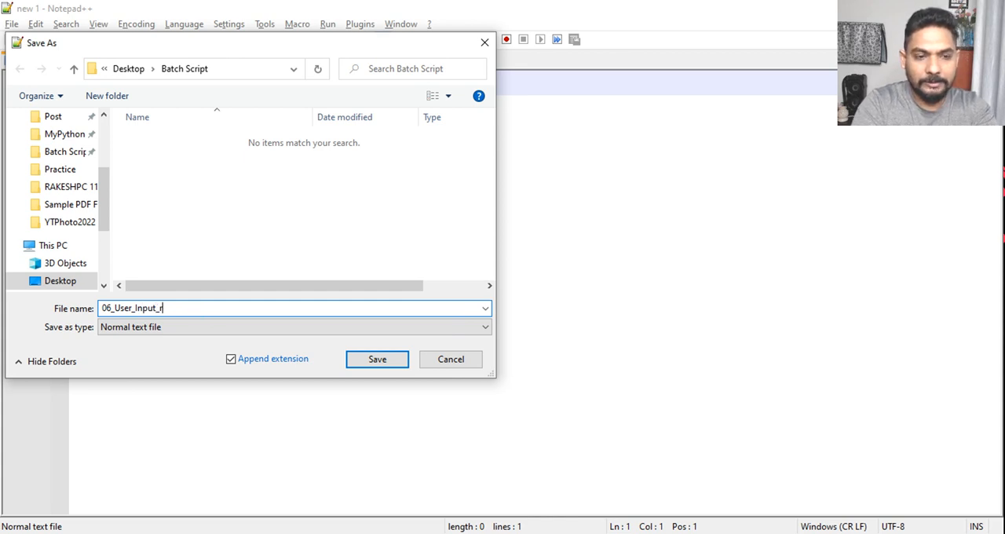
pyautogui.write('Gr')
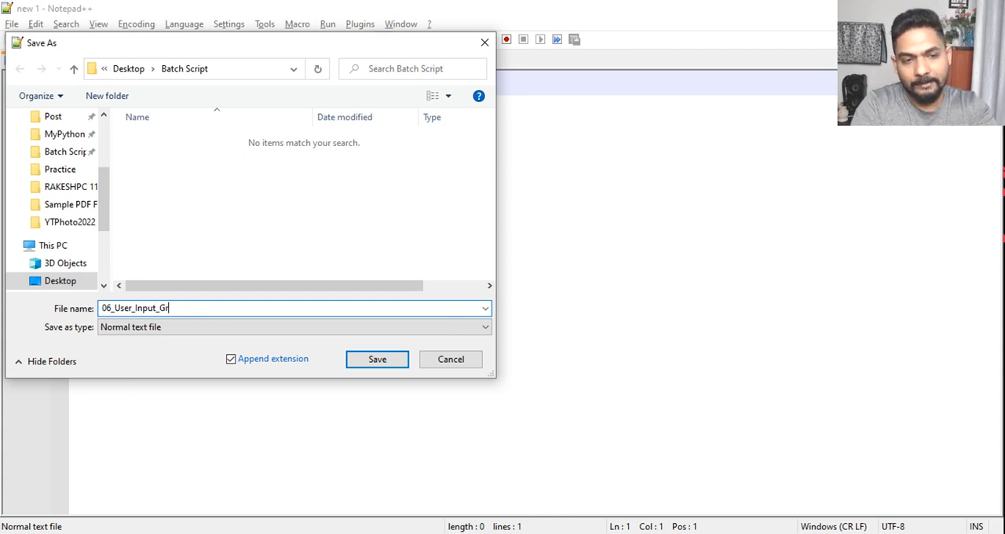
pyautogui.write('eet.bat')
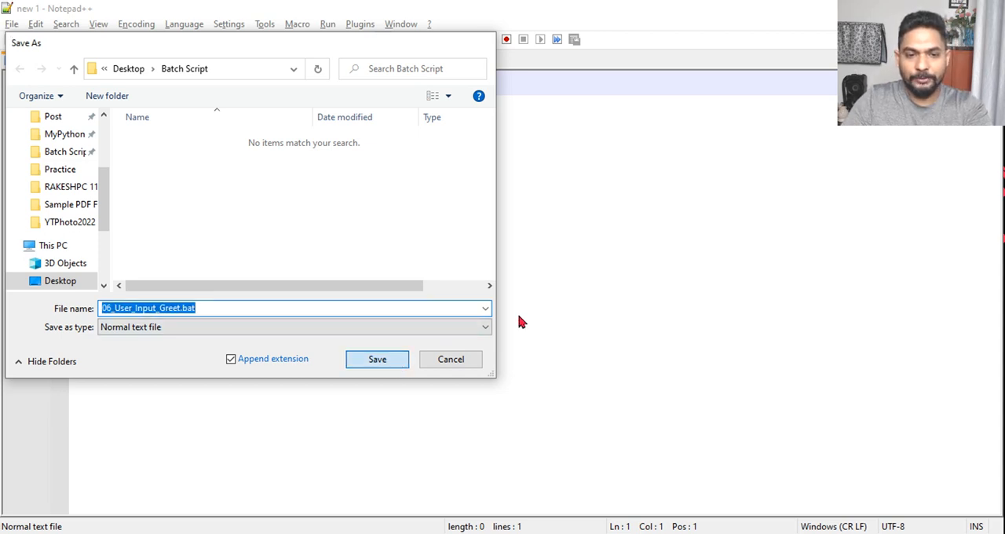
pyautogui.click(377, 359)
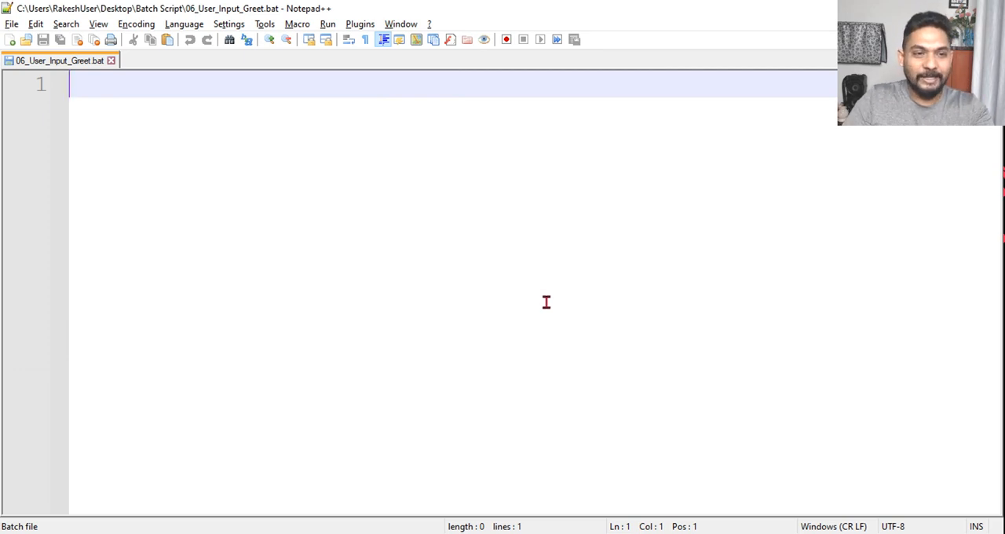
pyautogui.write('@echo off')
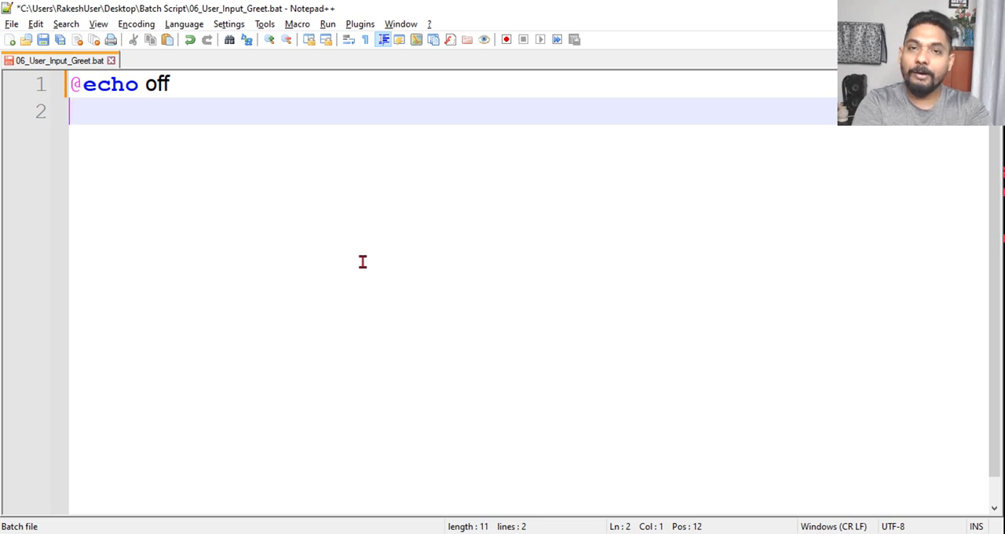
pyautogui.write('set')
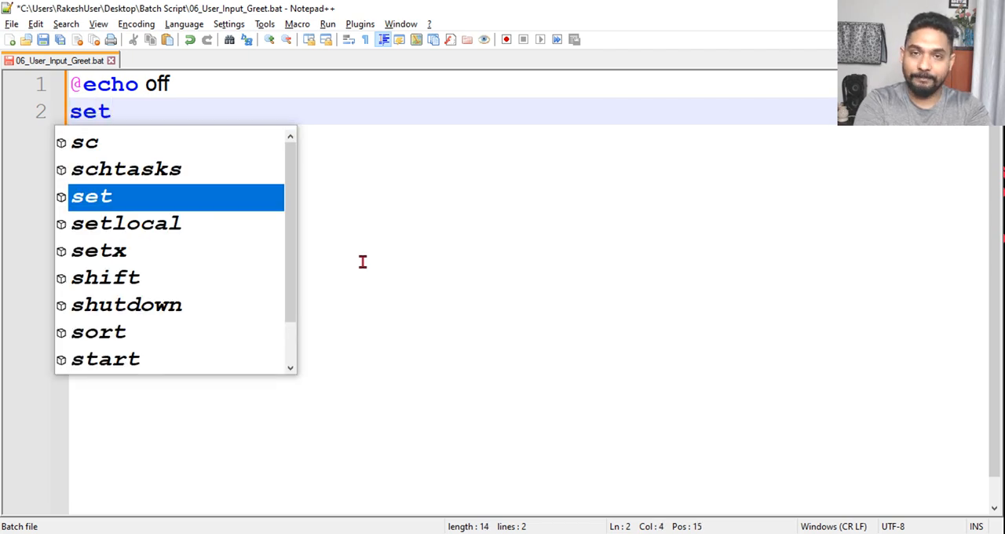
pyautogui.write('/')
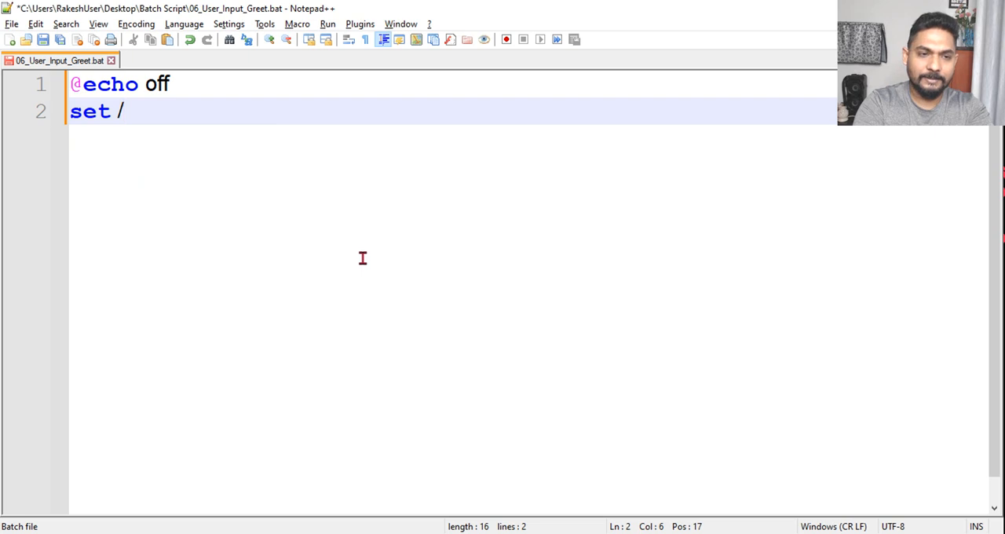
pyautogui.write('p')
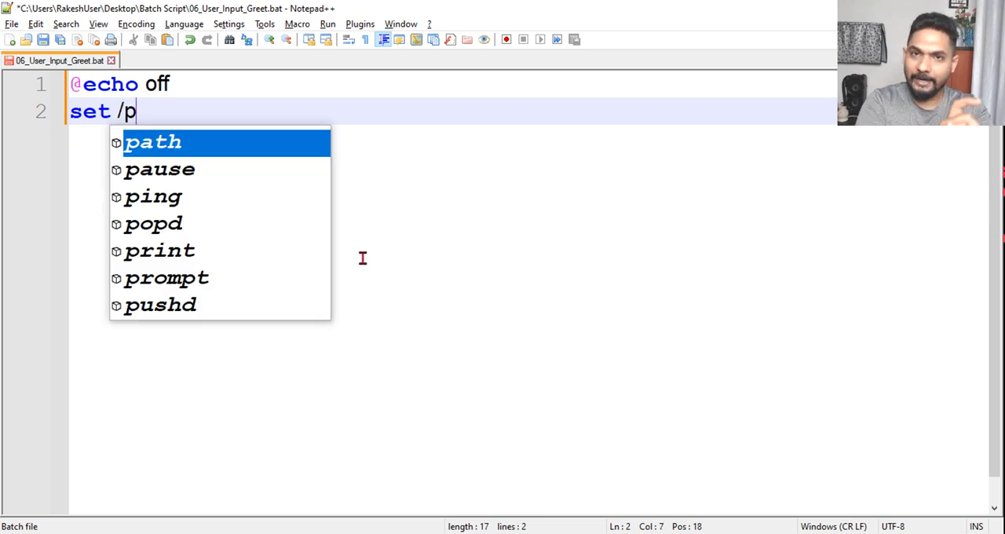
pyautogui.write('inp')
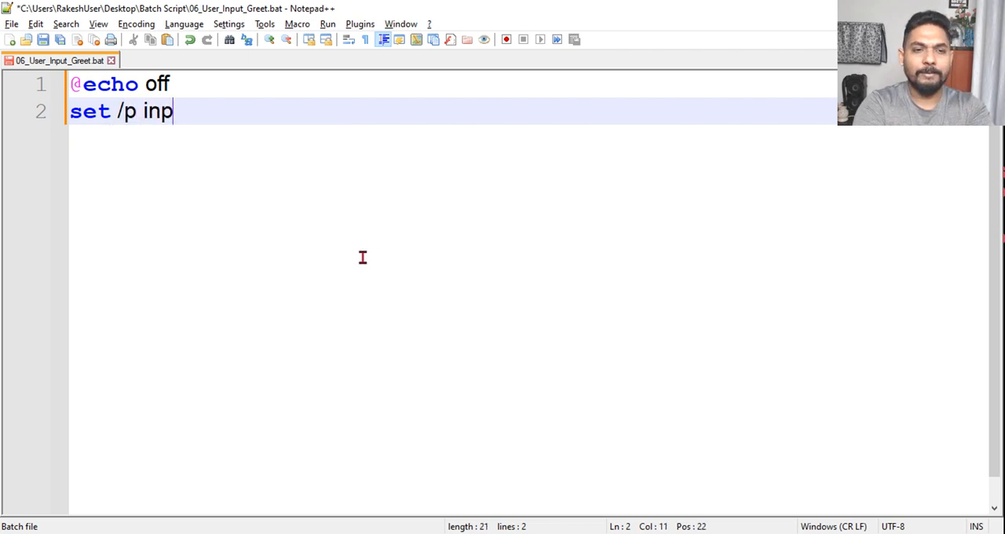
pyautogui.write('ut')
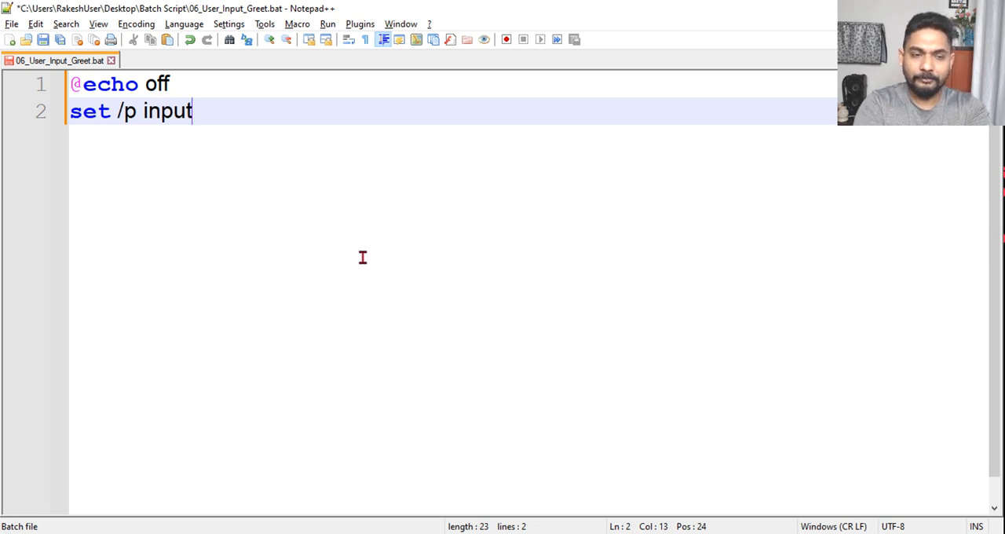
# Step: Add the prompt text =Enter the Name and delete its leading quote
pyautogui.write('=')
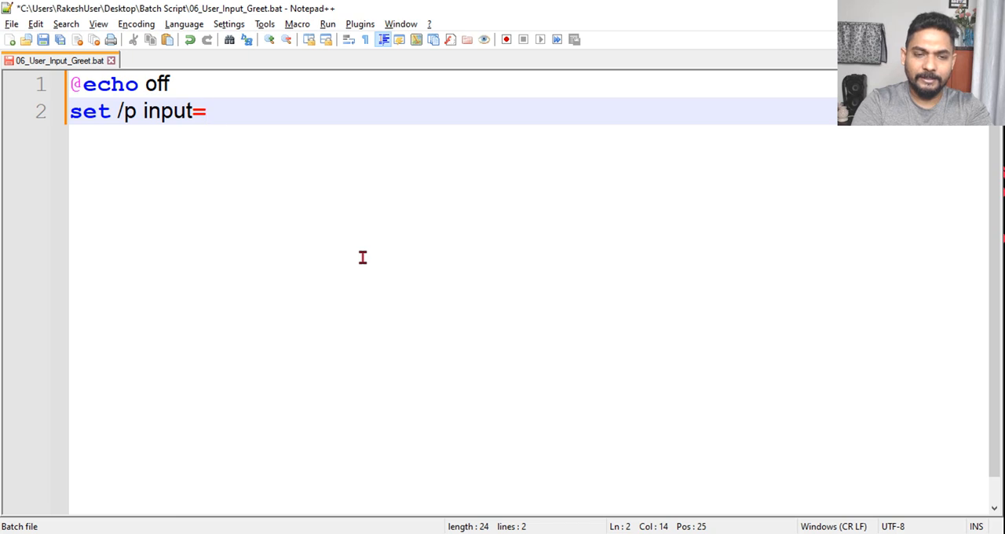
pyautogui.write('"Enter th')
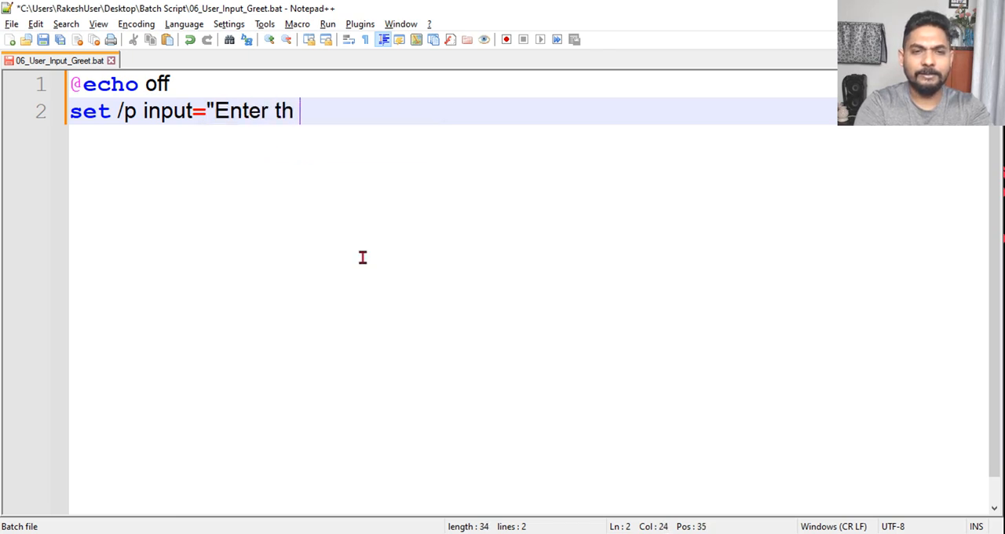
pyautogui.write('e Name')
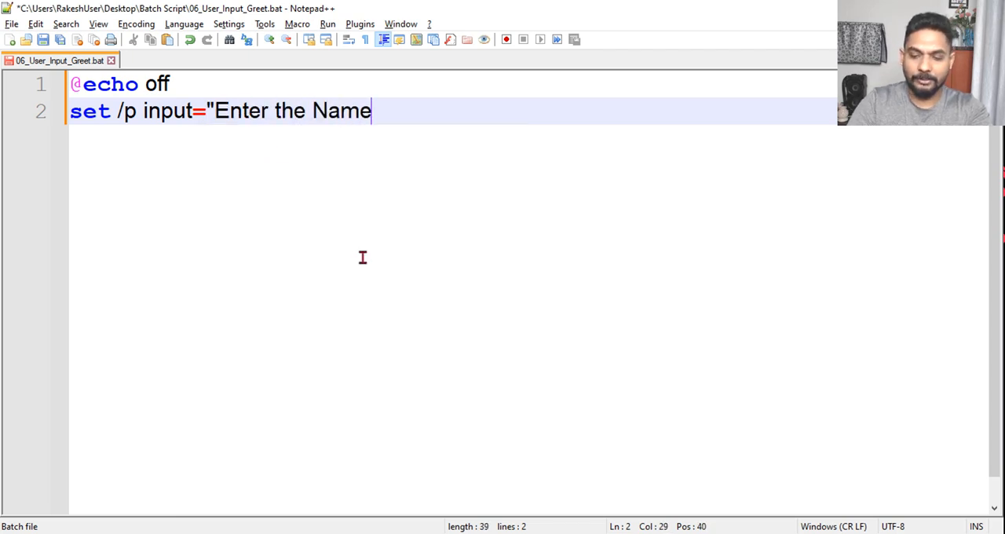
pyautogui.click(248, 110)
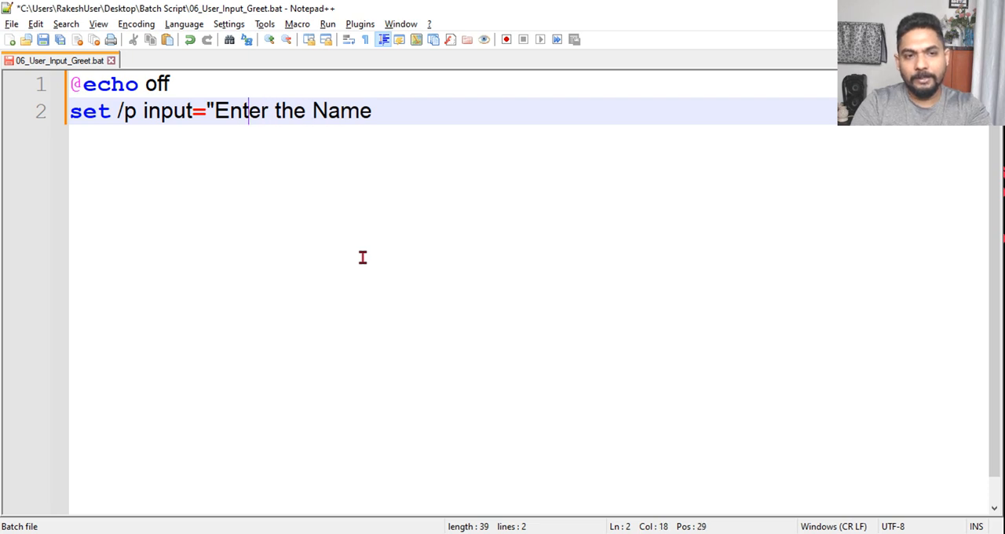
pyautogui.press('Backspace')
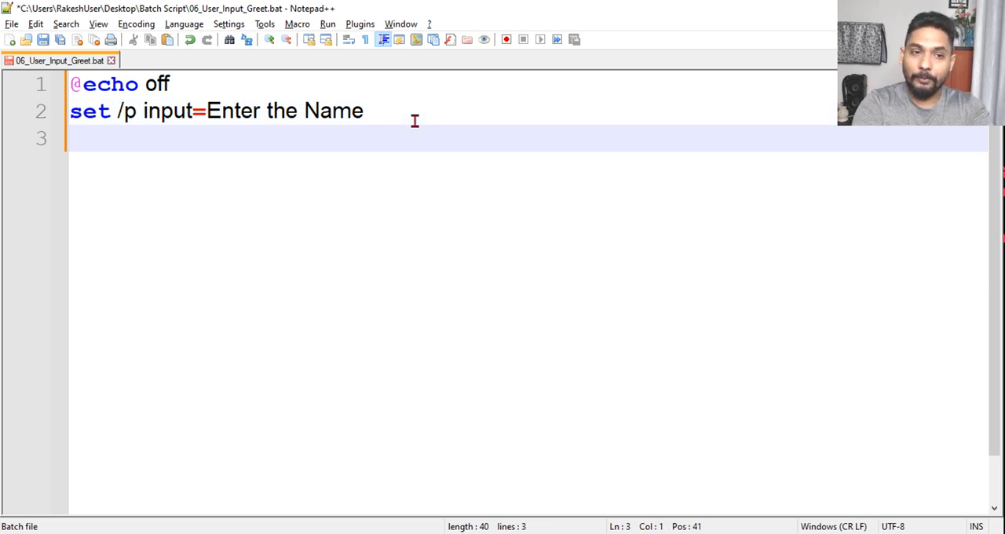
# Step: Write echo %input% , We are delighted to have you at the event! followed by pause
pyautogui.write('echo')
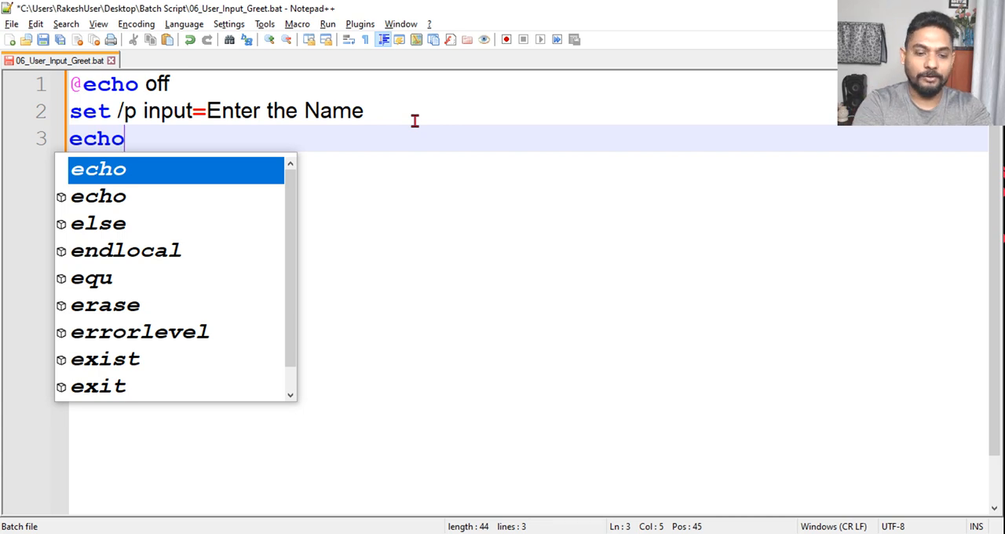
pyautogui.write('" "')
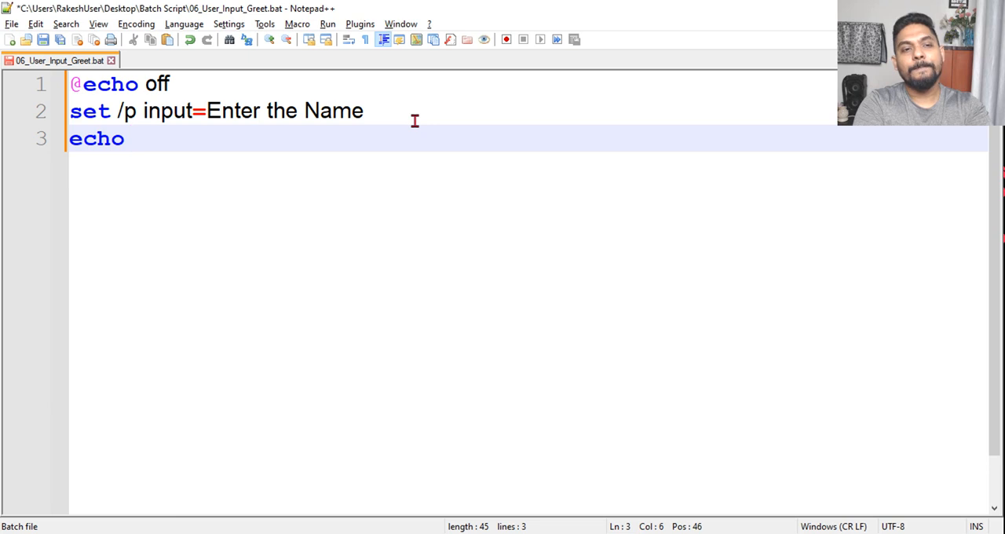
pyautogui.write('%')
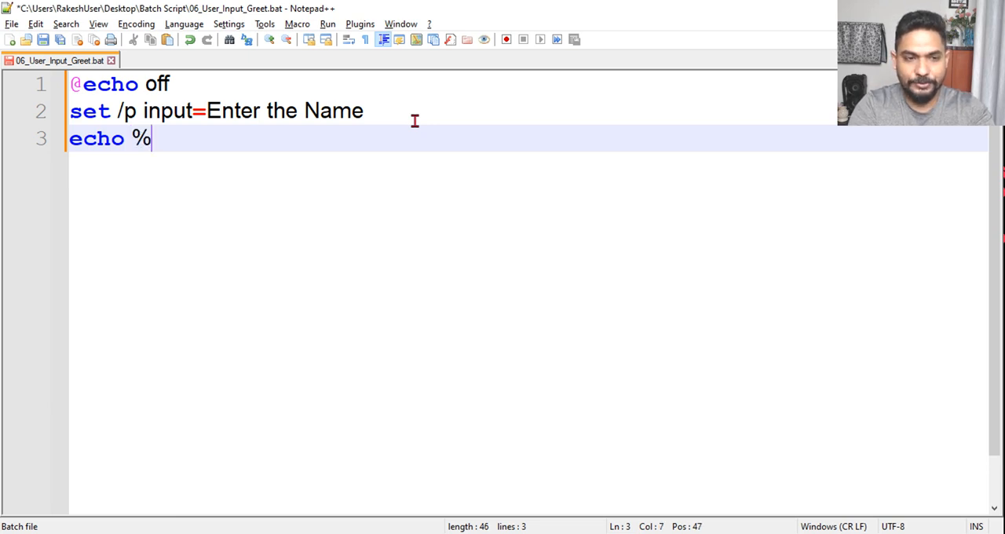
pyautogui.write('input')
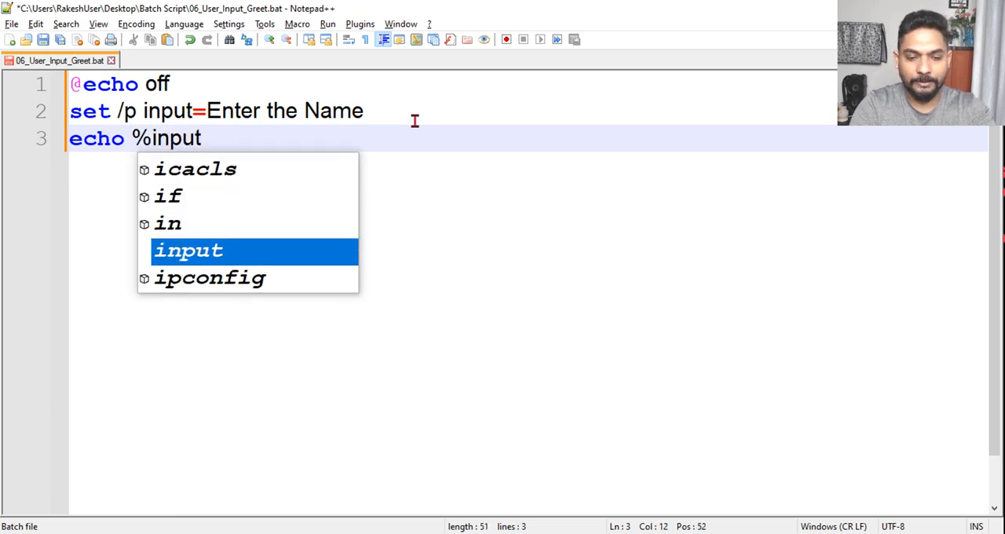
pyautogui.write('%')
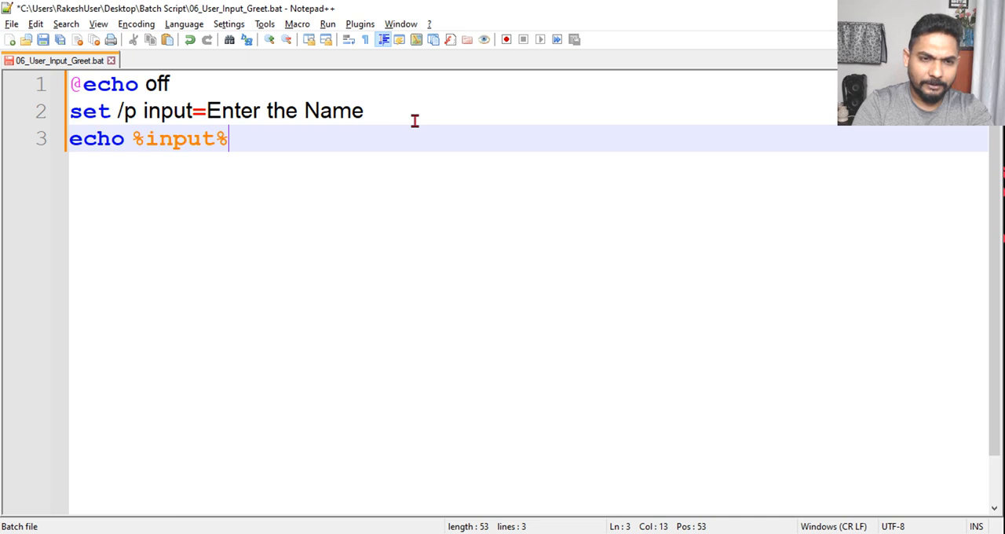
pyautogui.write(', We are de')
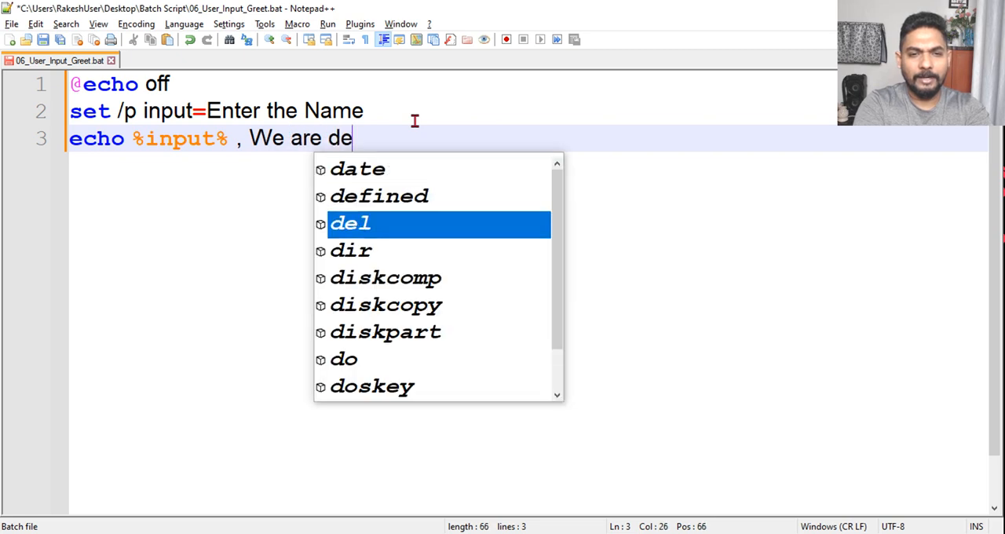
pyautogui.write('lighg')
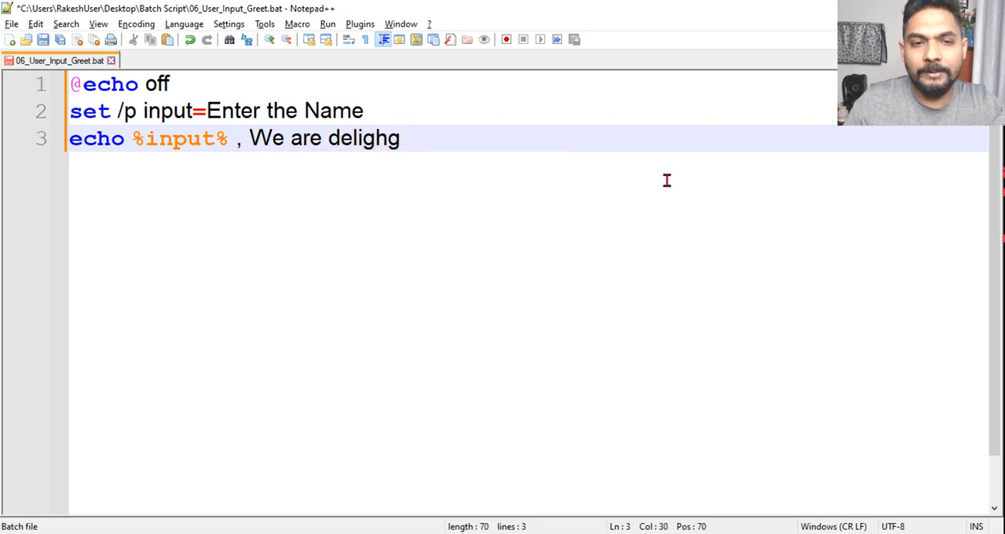
pyautogui.write('ted to have you')
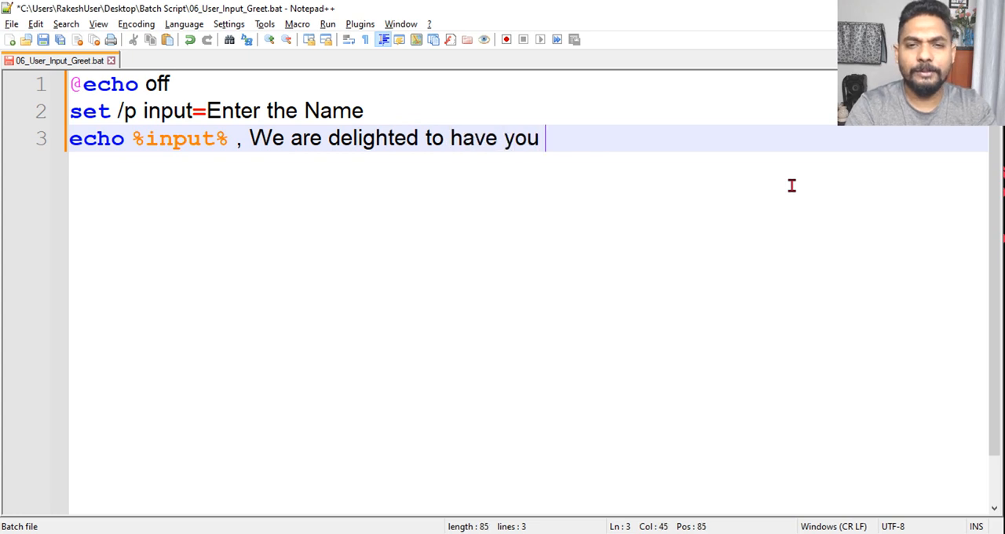
pyautogui.write('in')
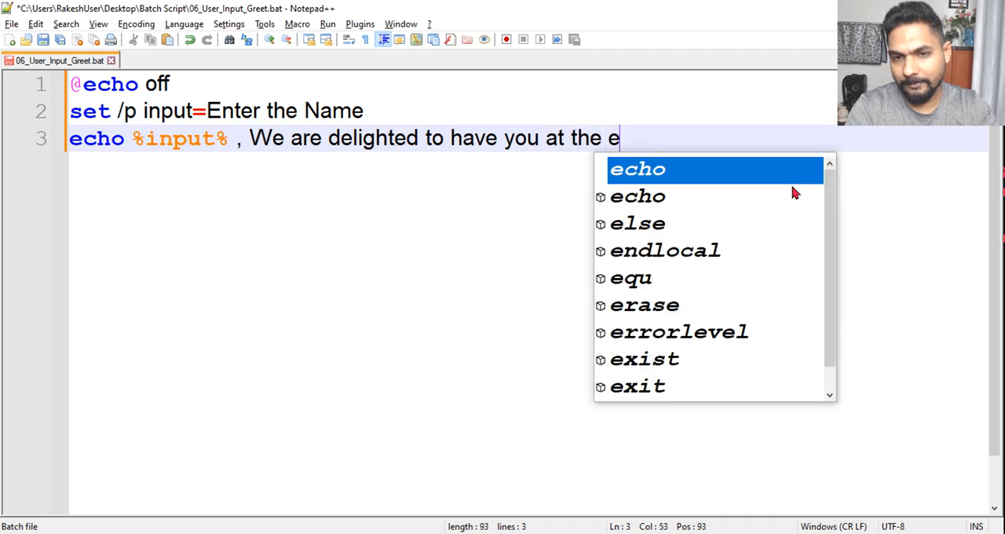
pyautogui.write('vent')
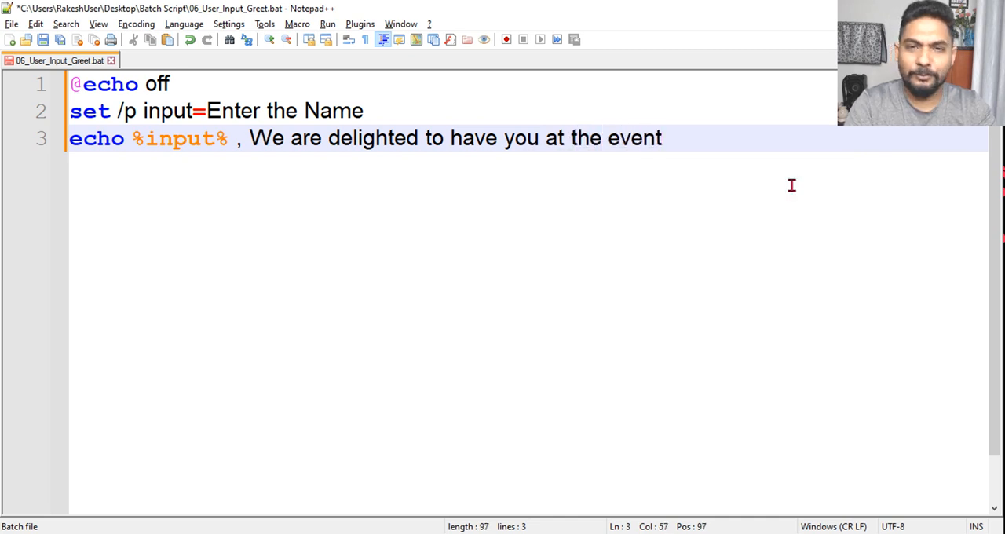
pyautogui.write('!')
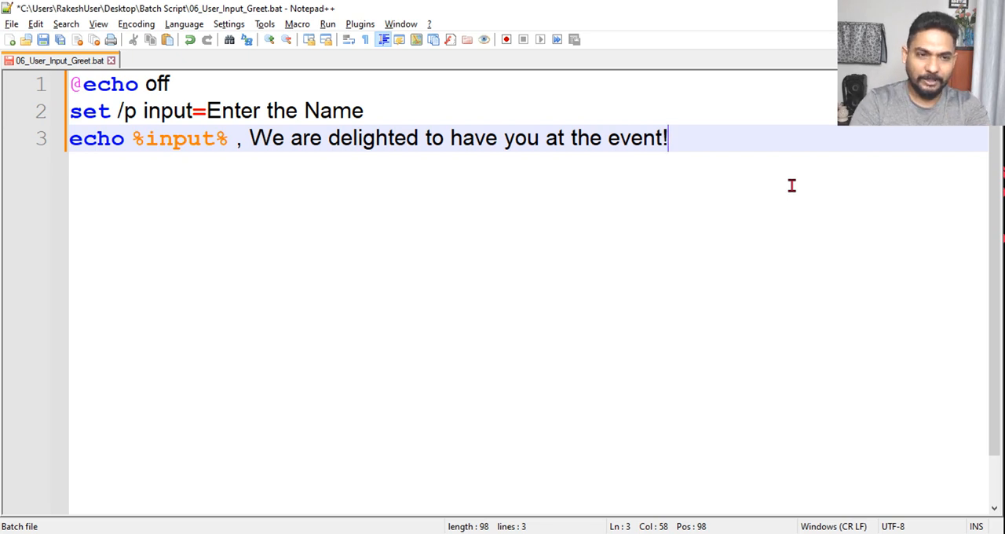
pyautogui.write('paus')
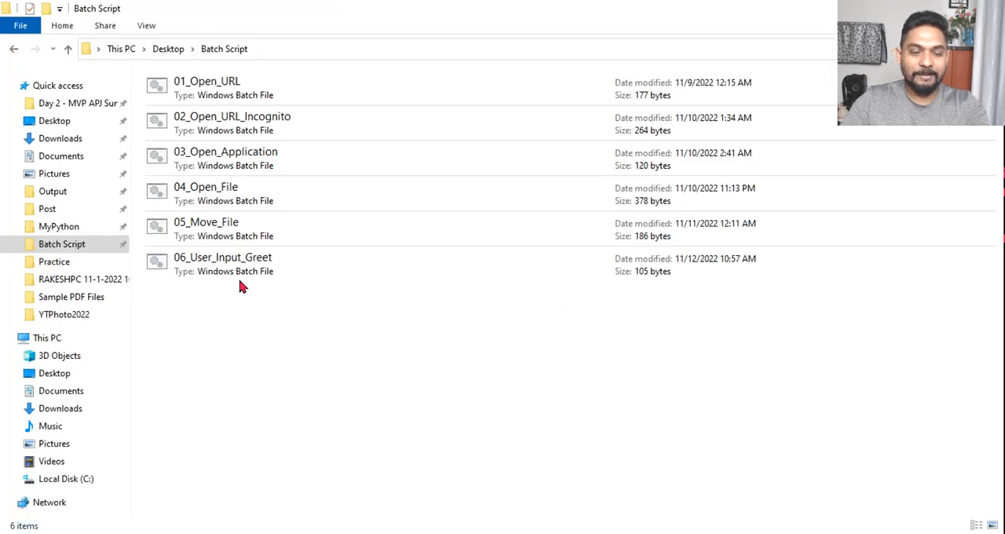
# Step: Run 06_User_Input_Greet.bat from File Explorer and enter the name Rakesh
pyautogui.doubleClick(222, 257)
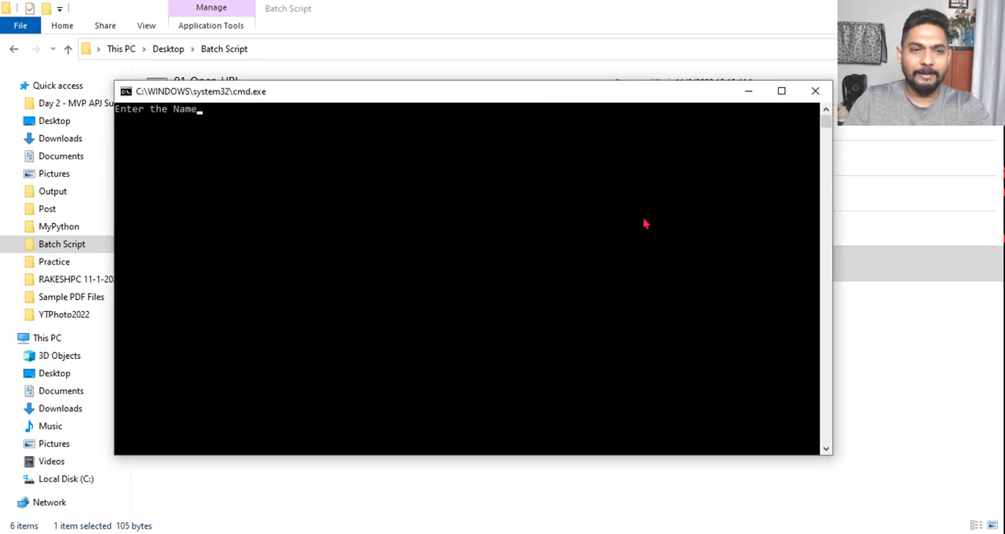
pyautogui.write('Ra')
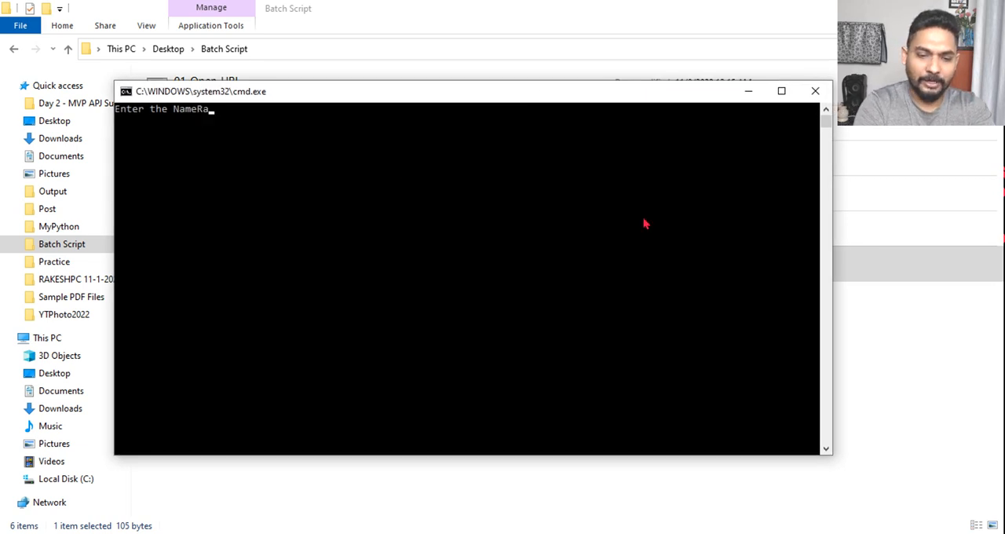
pyautogui.write('Rakesh')
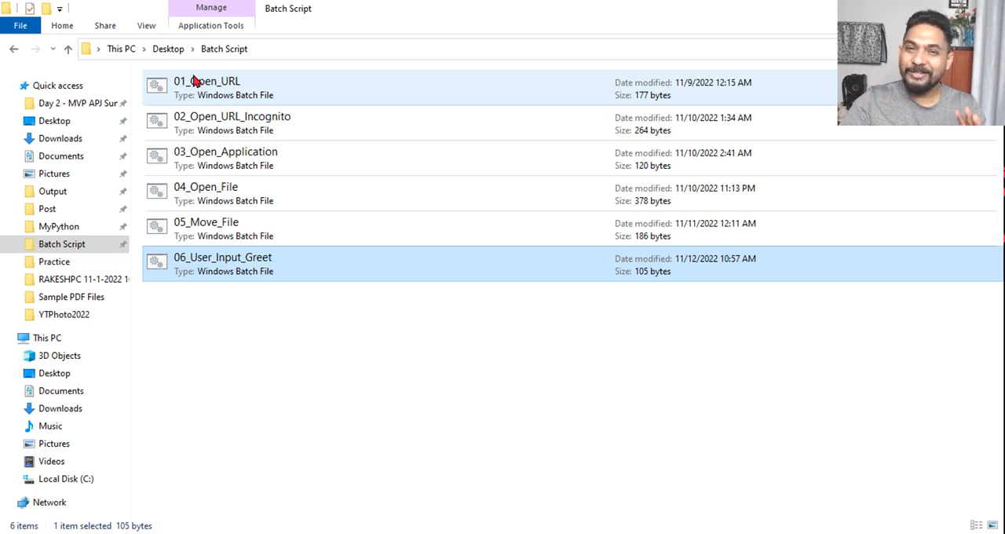
pyautogui.doubleClick(222, 263)
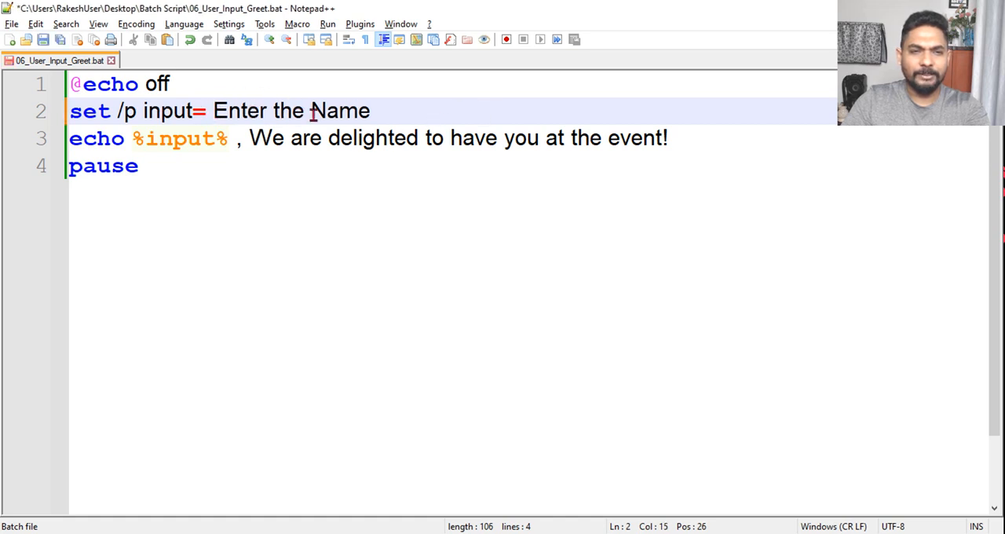
# Step: Change the prompt to 'Enter the Name: ' and insert a blank line
pyautogui.press('Backspace')
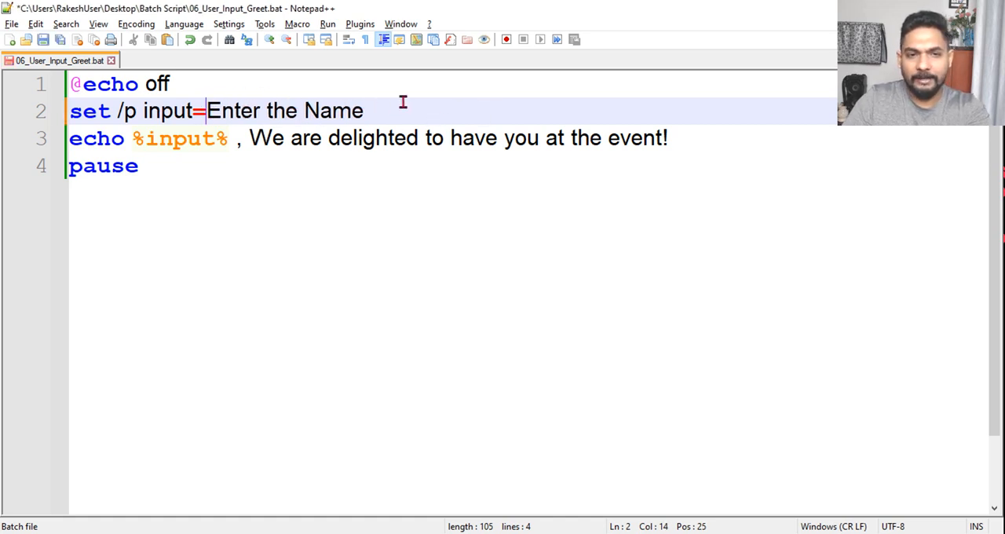
pyautogui.write(':')
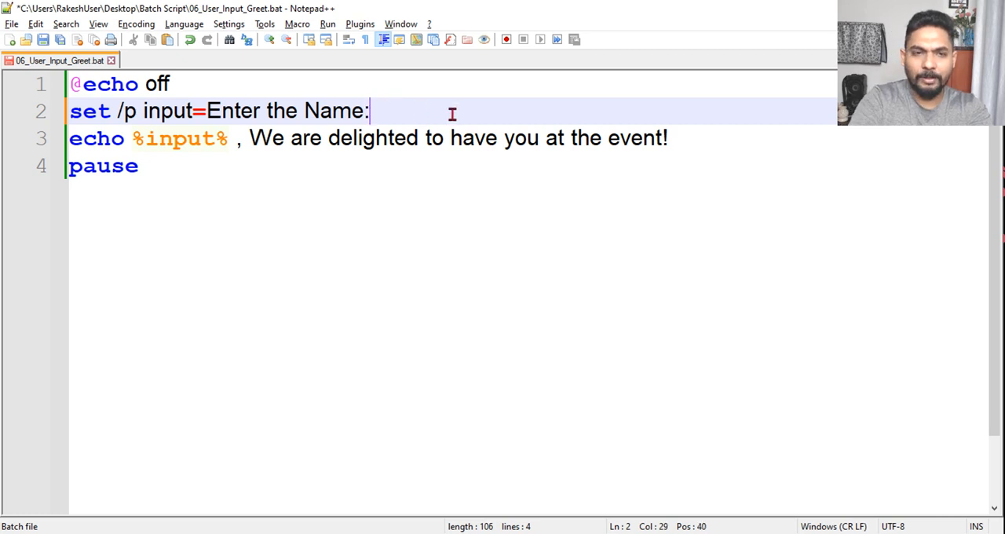
pyautogui.write('" "')
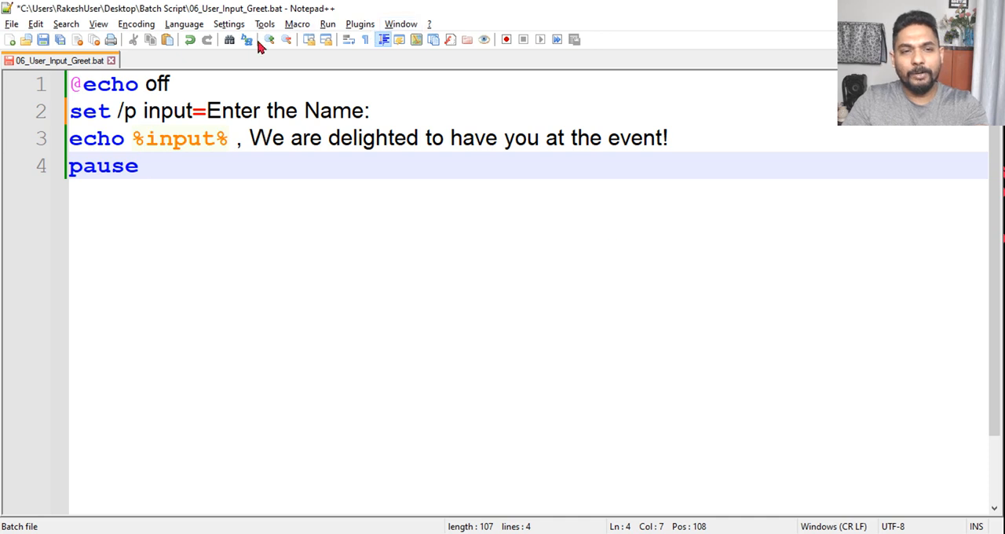
pyautogui.press('Enter')
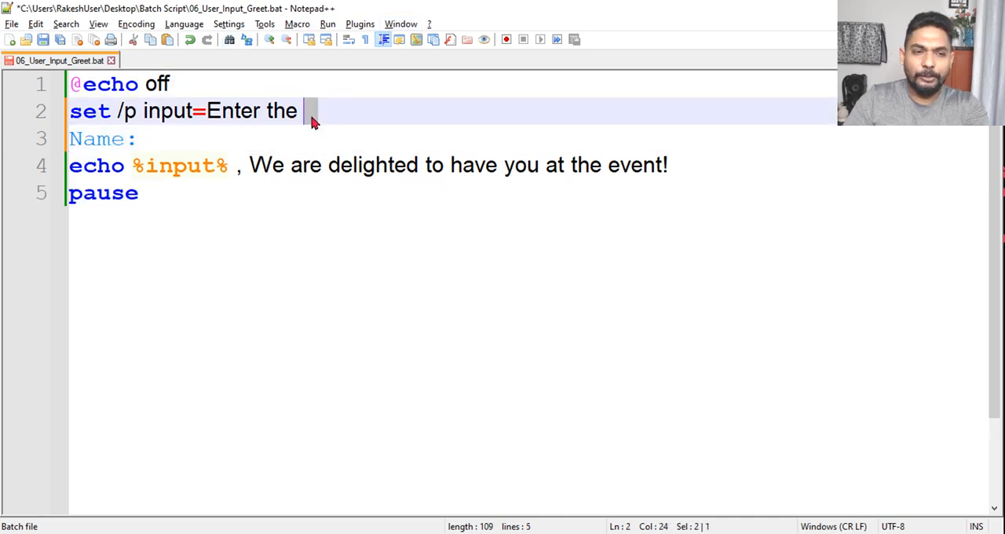
pyautogui.press('Delete')
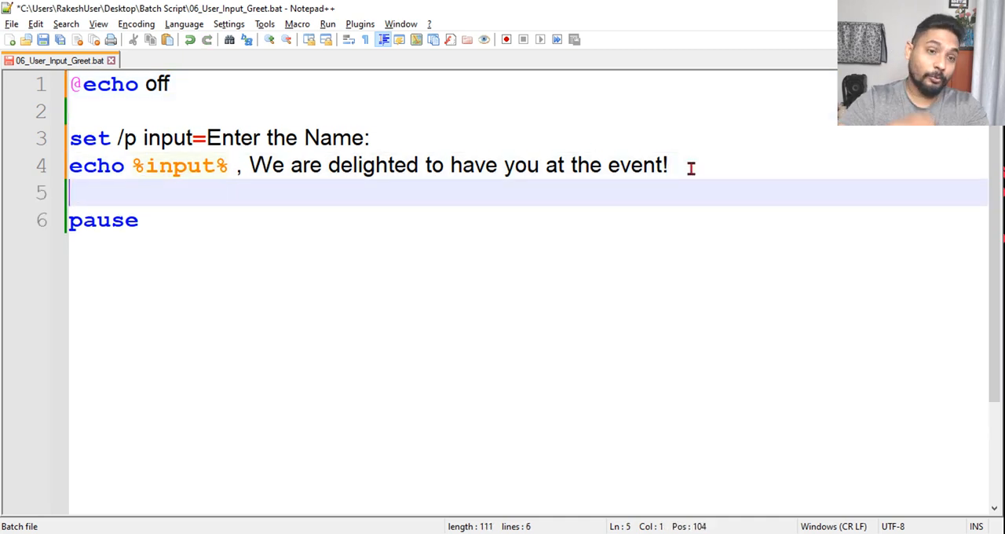
# Step: Add goto start below pause and a :start label on line 2
pyautogui.write('g')
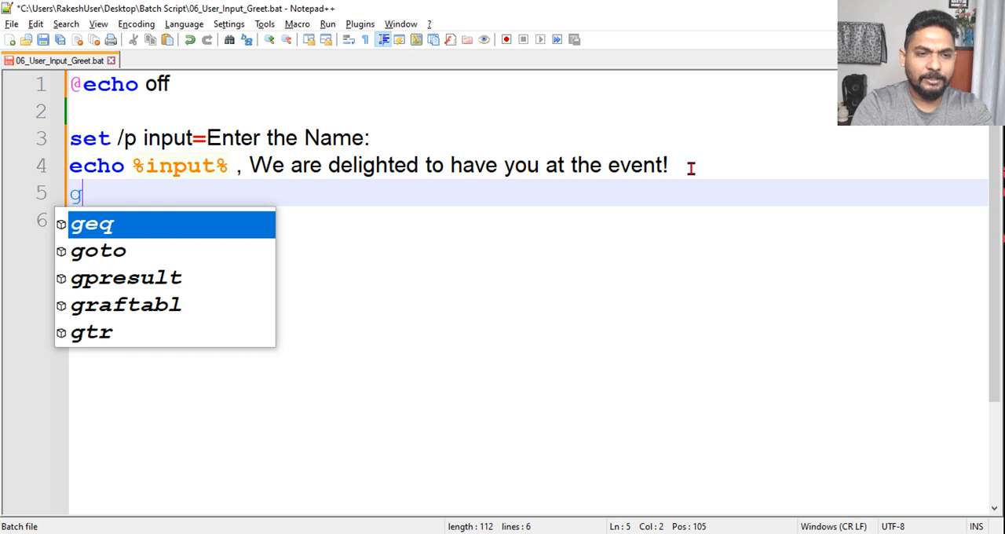
pyautogui.write('pause')
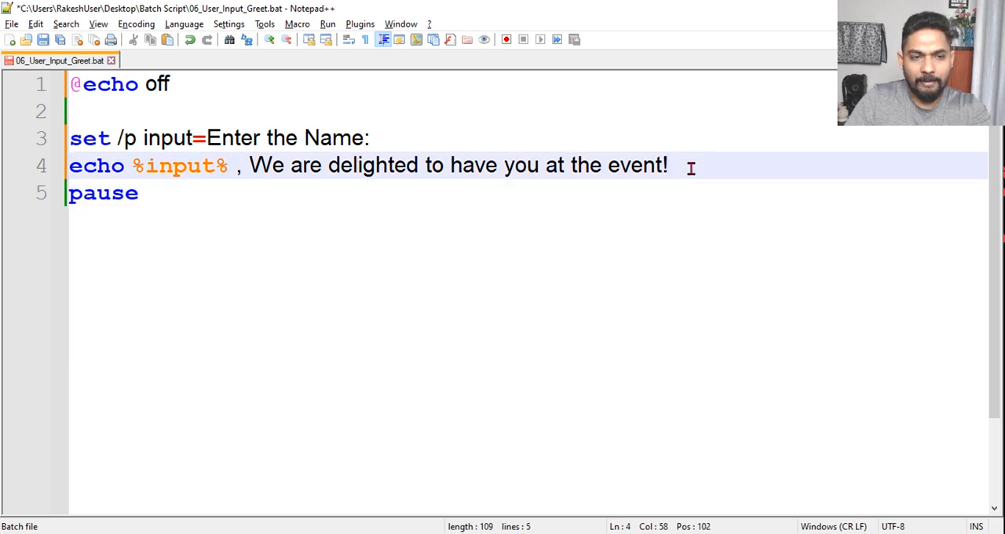
pyautogui.press('enter')
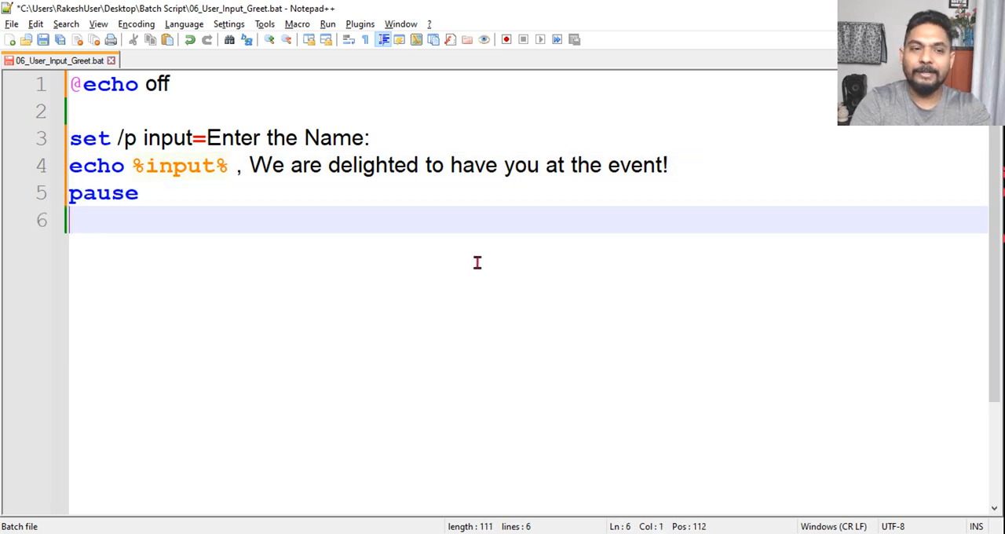
pyautogui.write('goto')
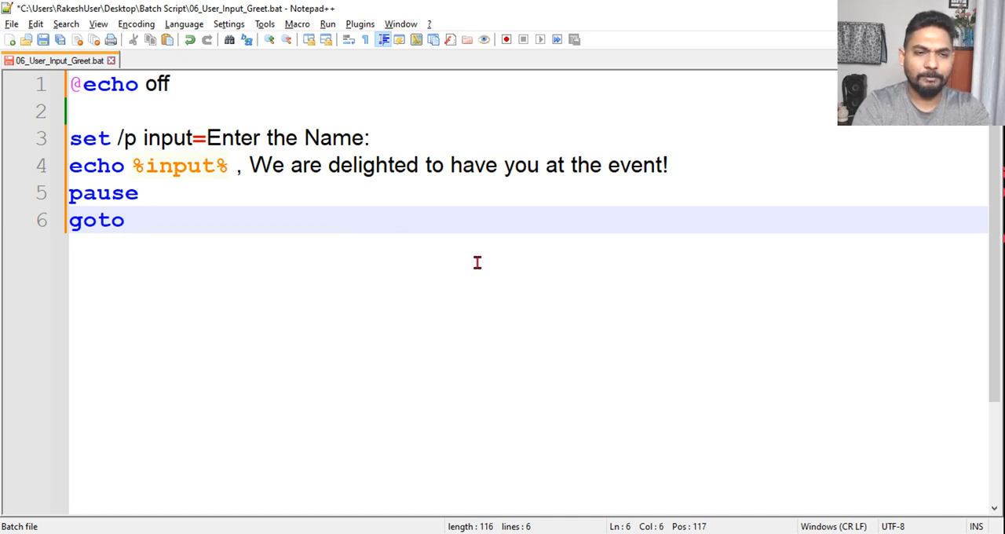
pyautogui.write('start')
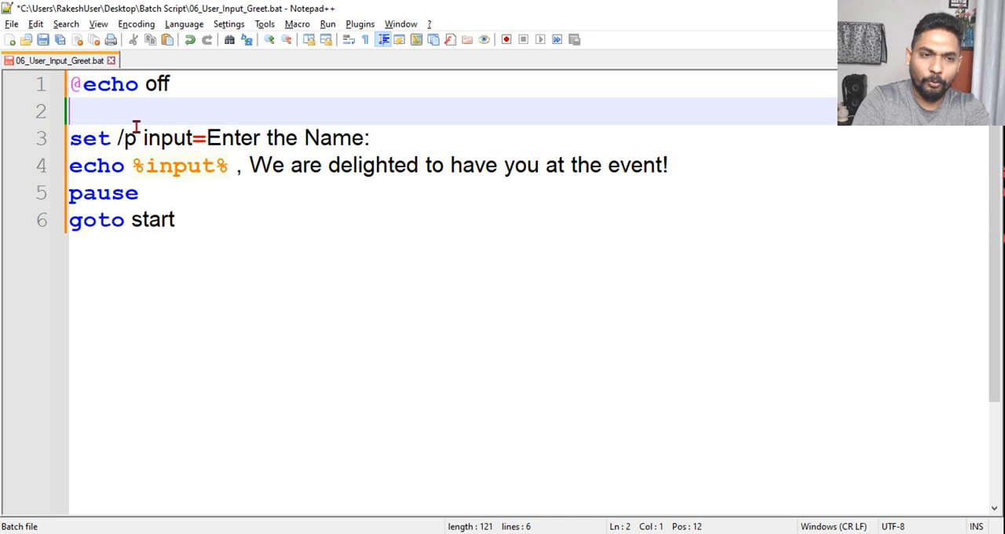
pyautogui.write(':start')
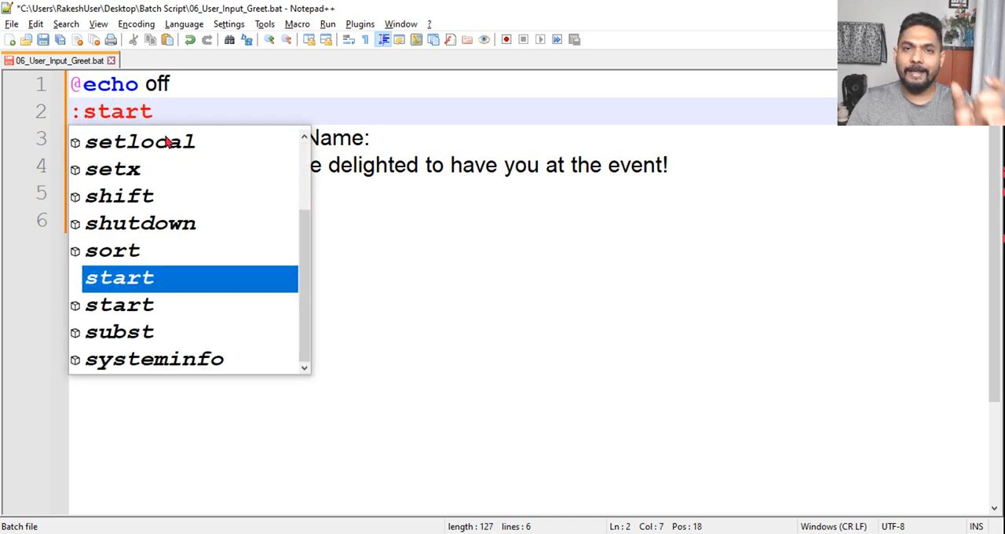
pyautogui.press('Escape')
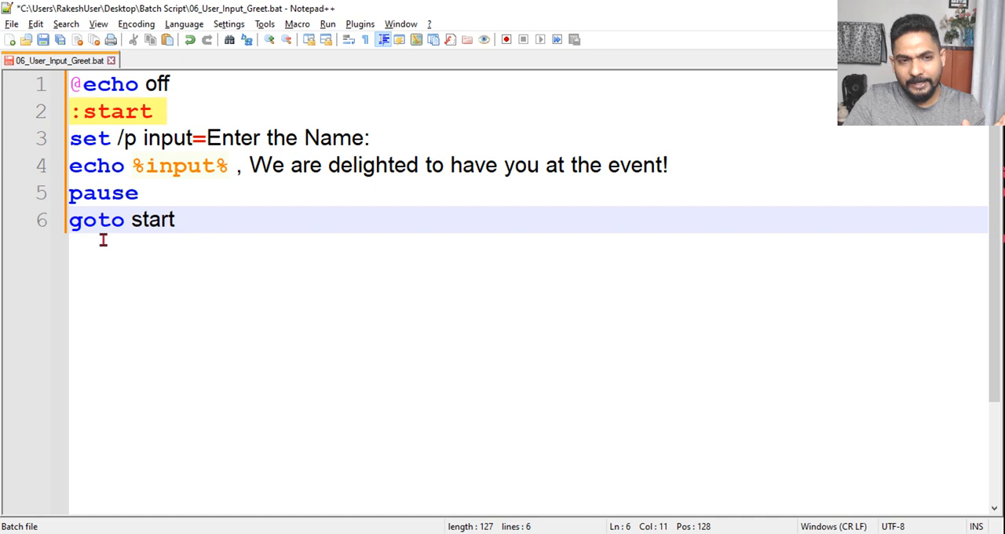
# Step: Insert cls after :start and save the script at 132 bytes
pyautogui.click(154, 111)
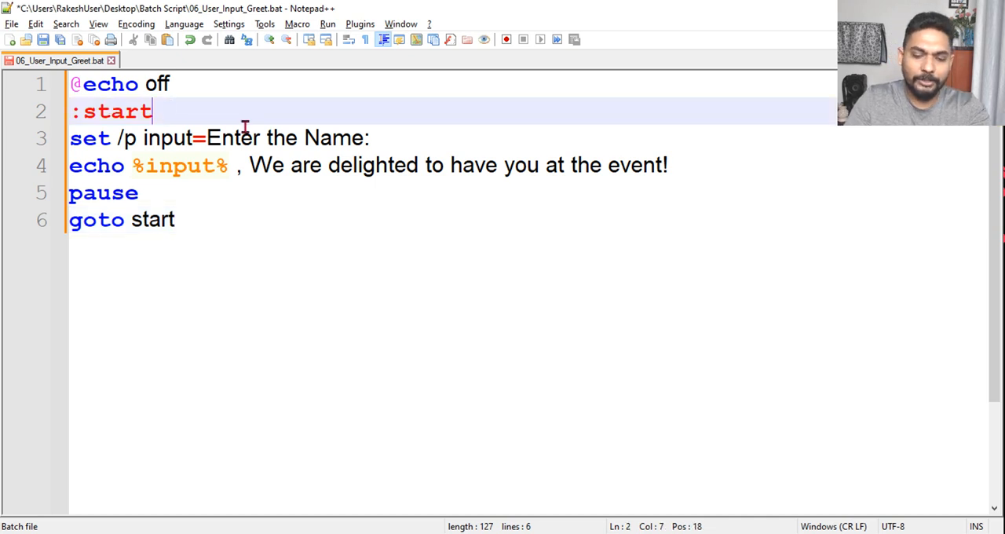
pyautogui.write('cls')
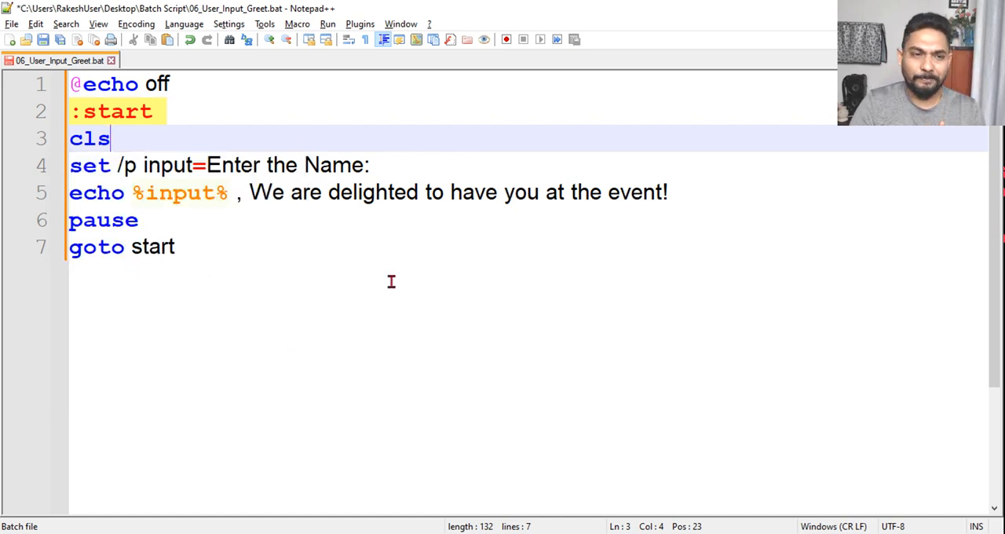
pyautogui.press('ctrl+s')
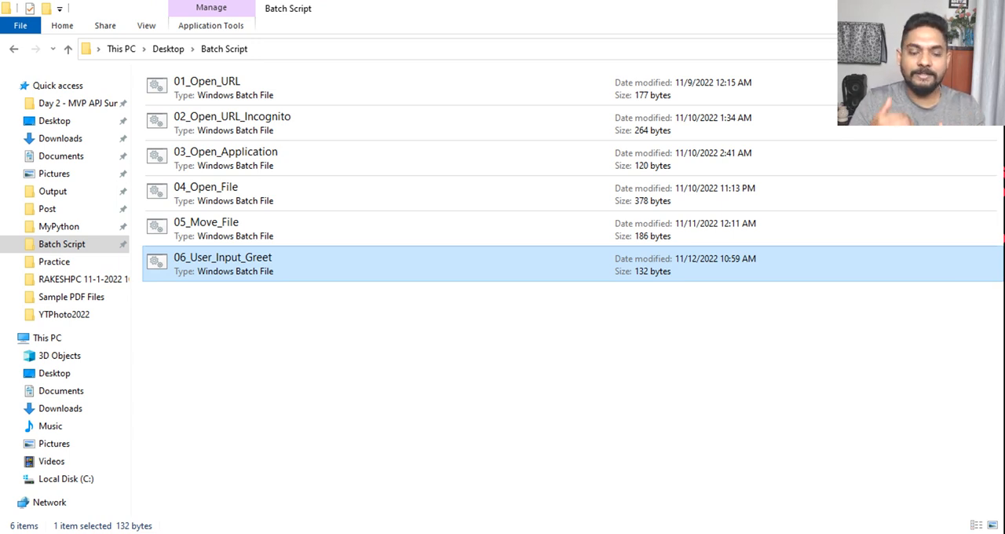
pyautogui.moveTo(253, 271)
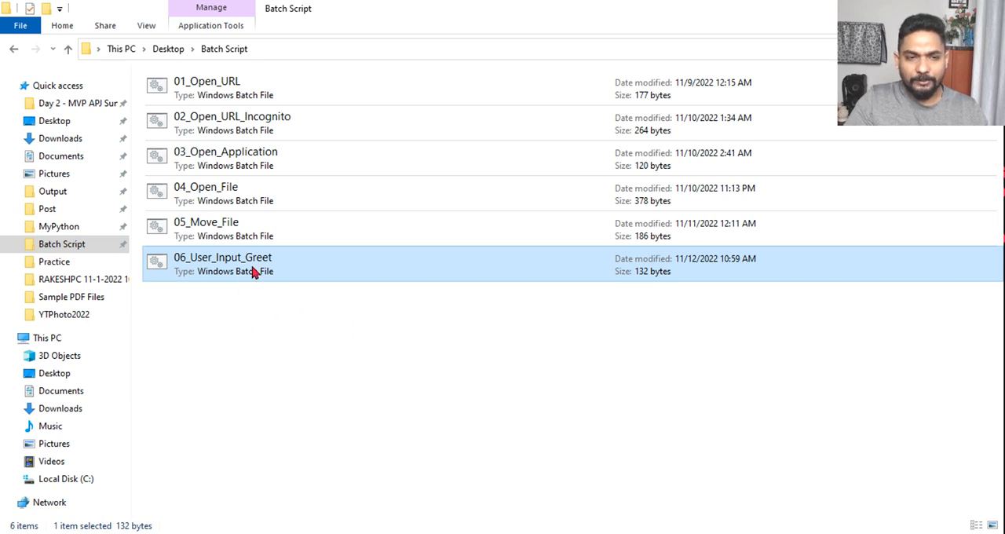
# Step: Run 06_User_Input_Greet.bat in a maximized console and greet the first name, Rakesh
pyautogui.doubleClick(222, 263)
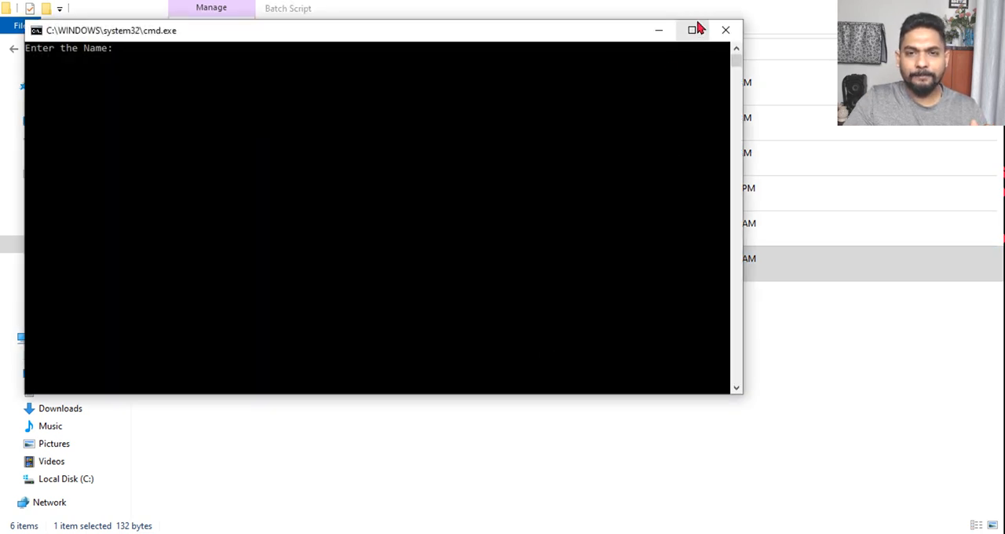
pyautogui.click(693, 30)
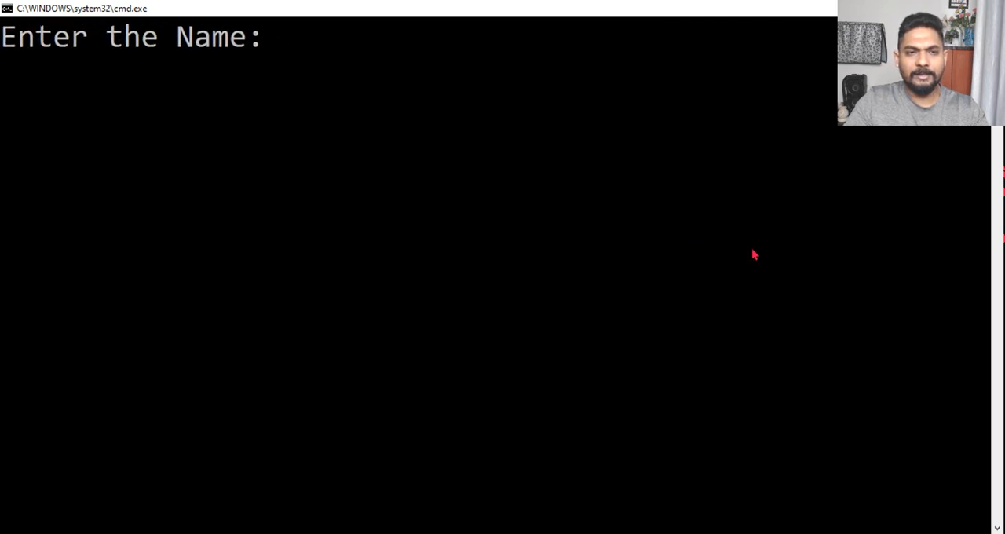
pyautogui.write('Rakesh')
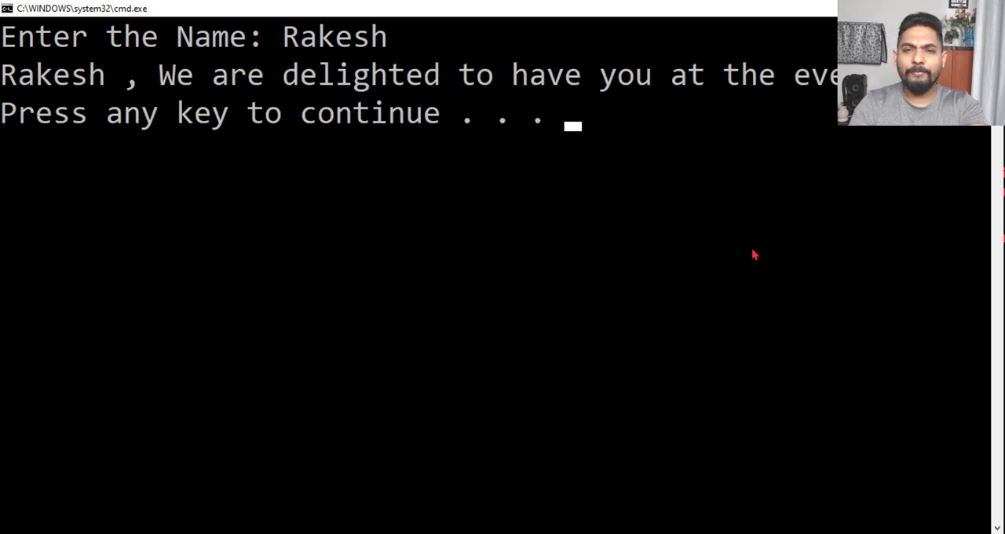
pyautogui.press('enter')
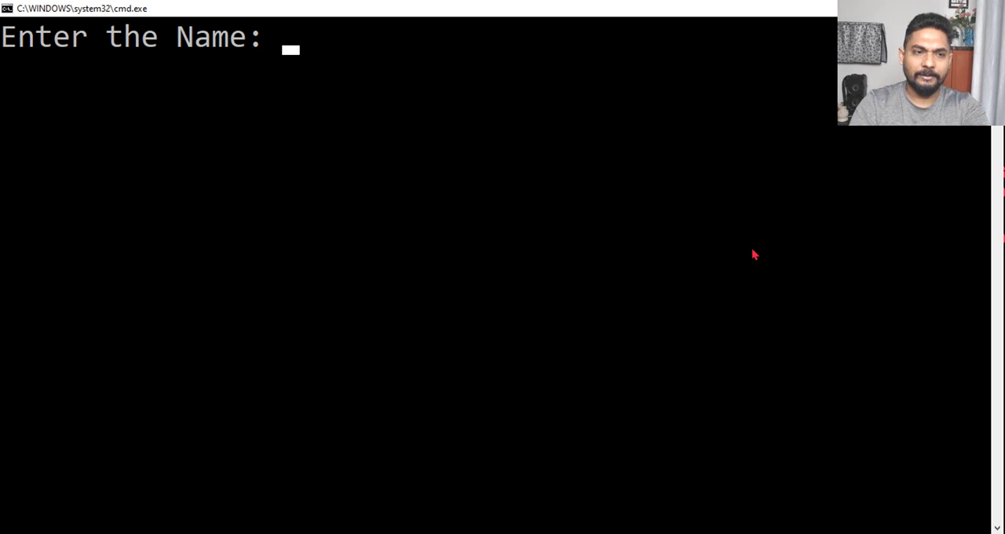
# Step: Loop through the prompt again to greet John, then Preeti
pyautogui.write('John')
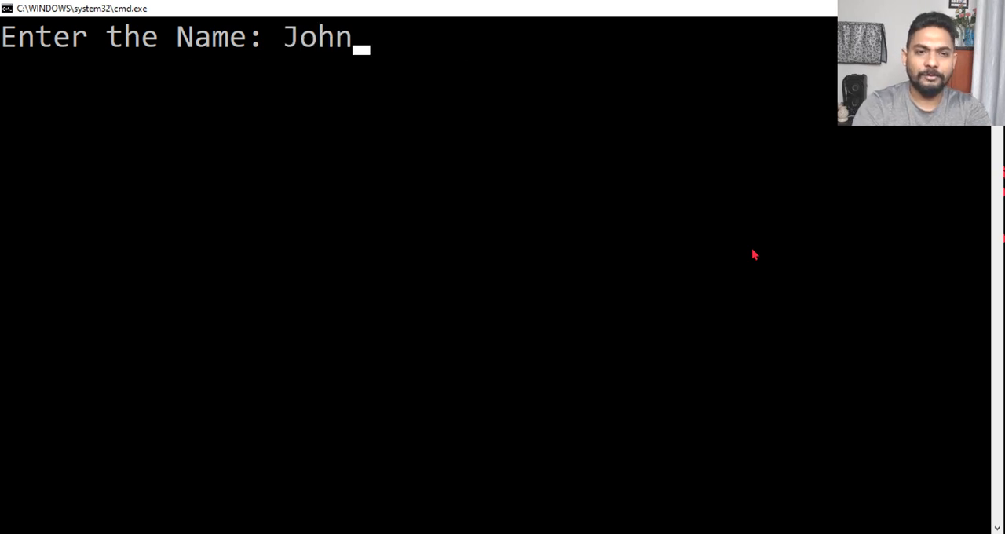
pyautogui.press('enter')
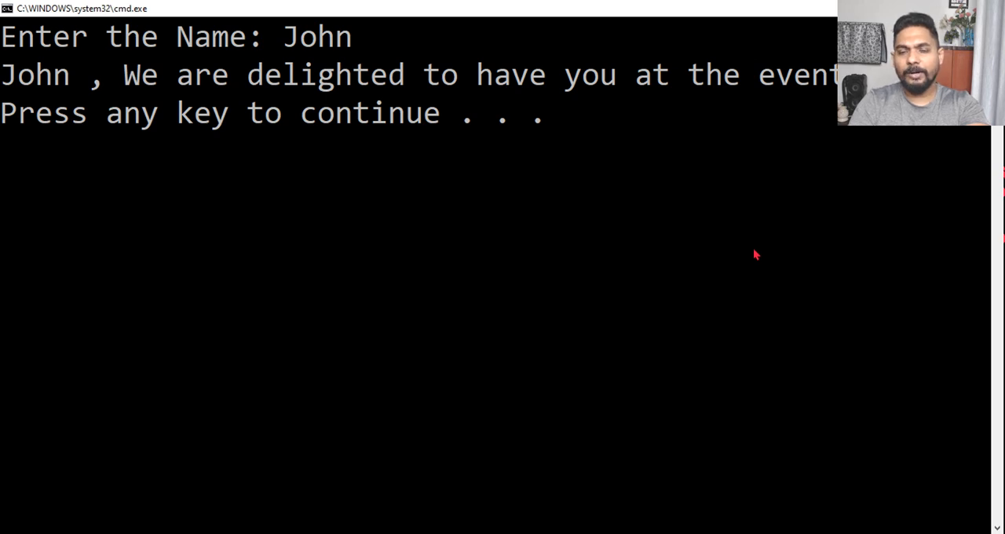
pyautogui.press('enter')
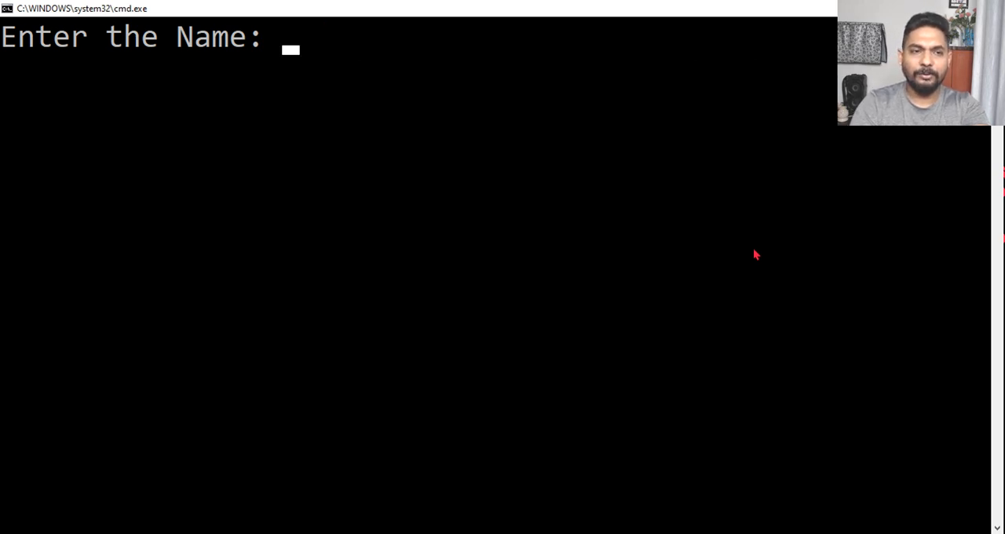
pyautogui.write('P')
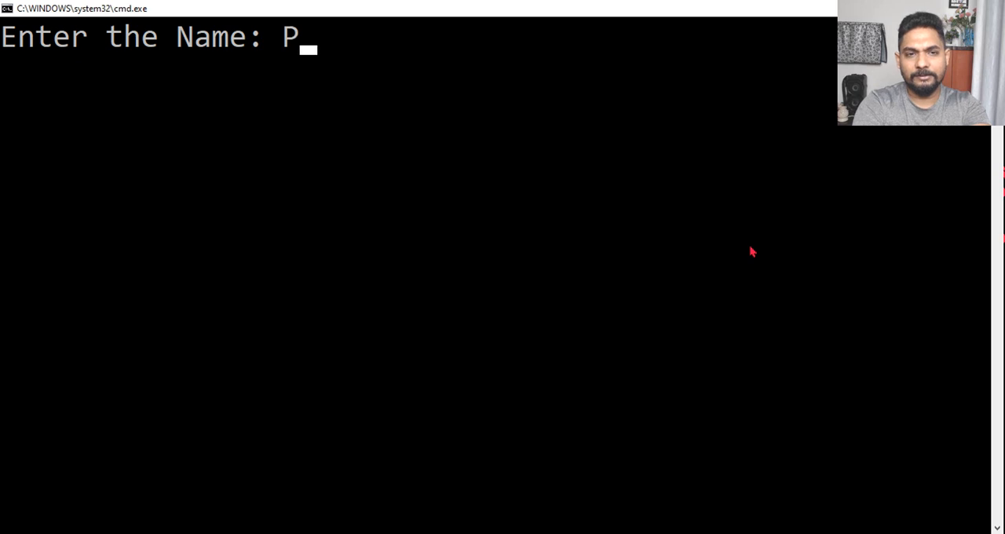
pyautogui.press('enter')
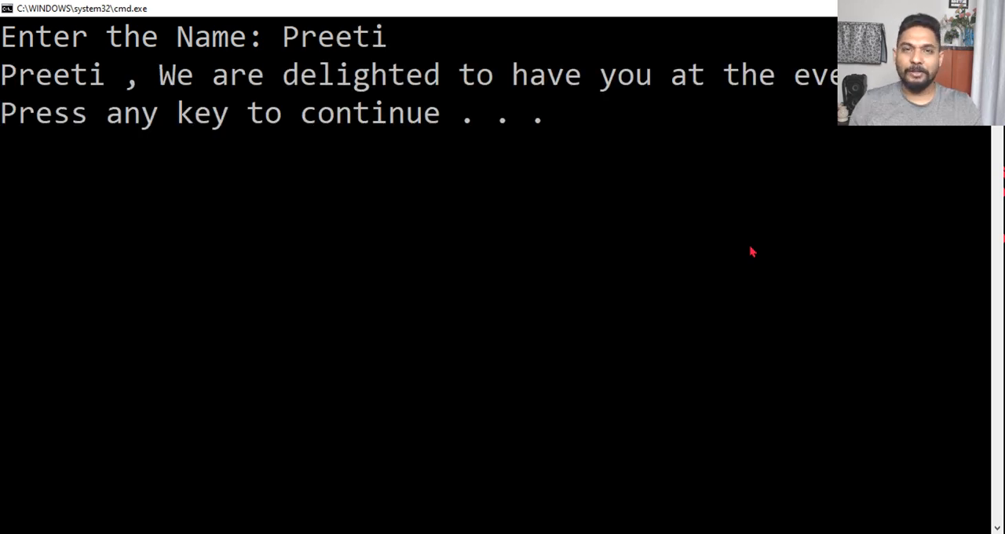
pyautogui.moveTo(592, 424)
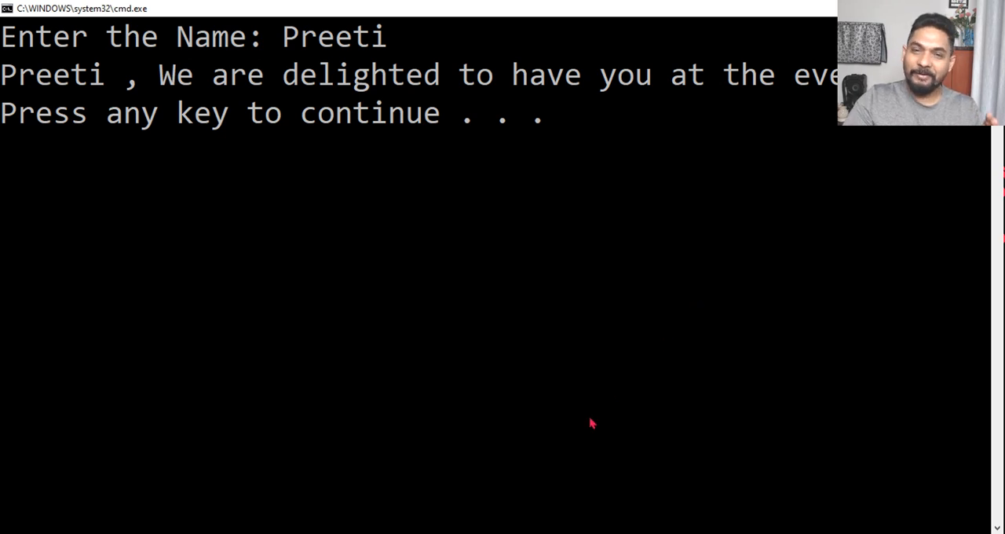
pyautogui.moveTo(662, 312)
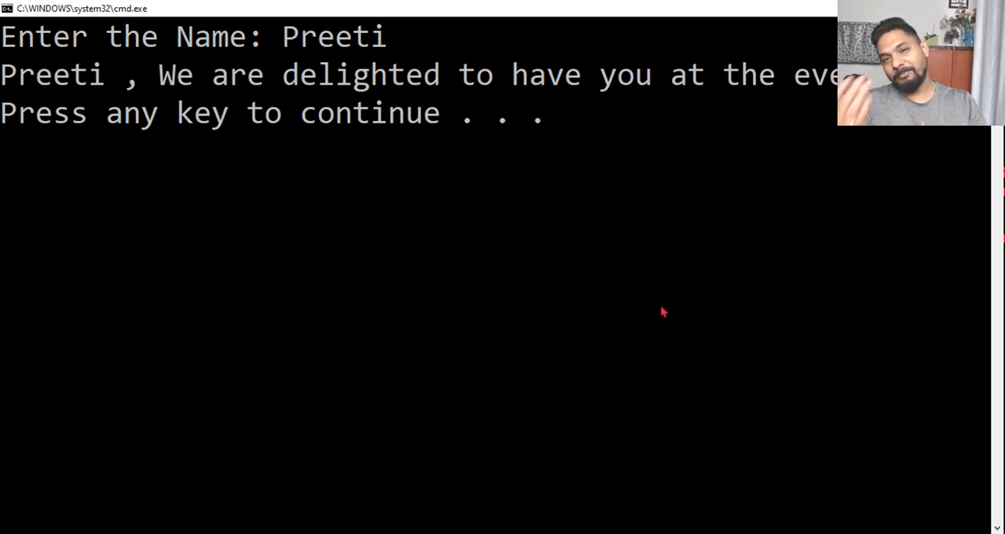